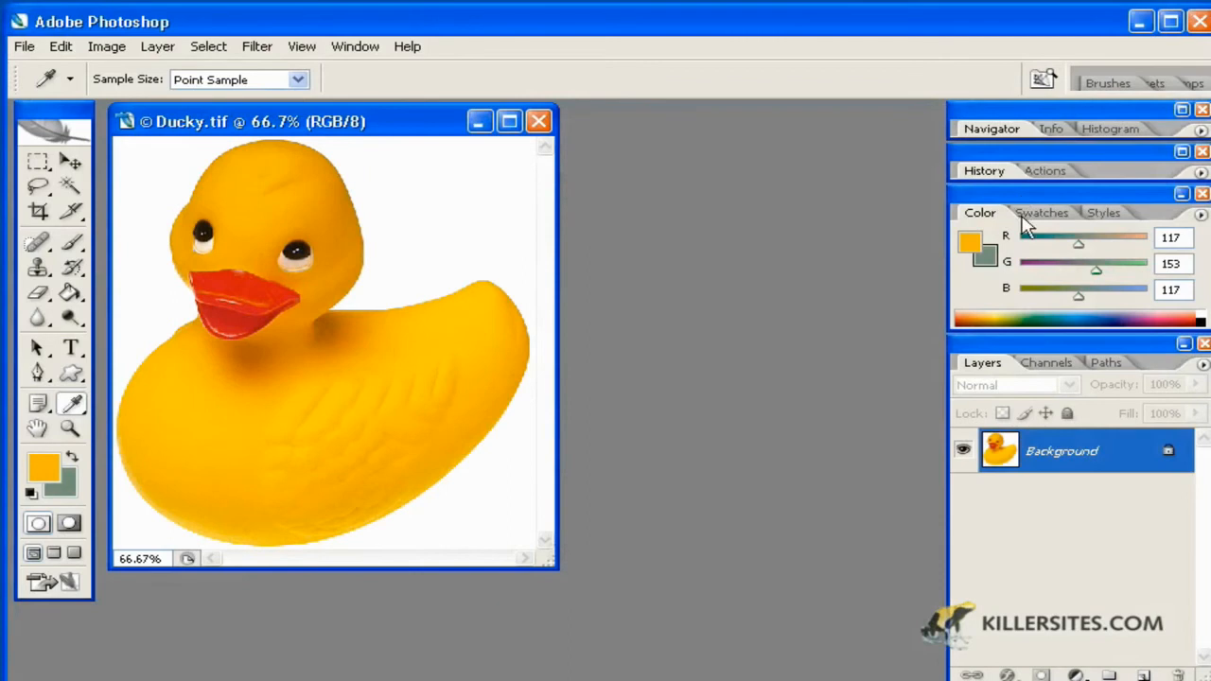
{"action": "mouse_move", "coordinate": [1037, 206]}
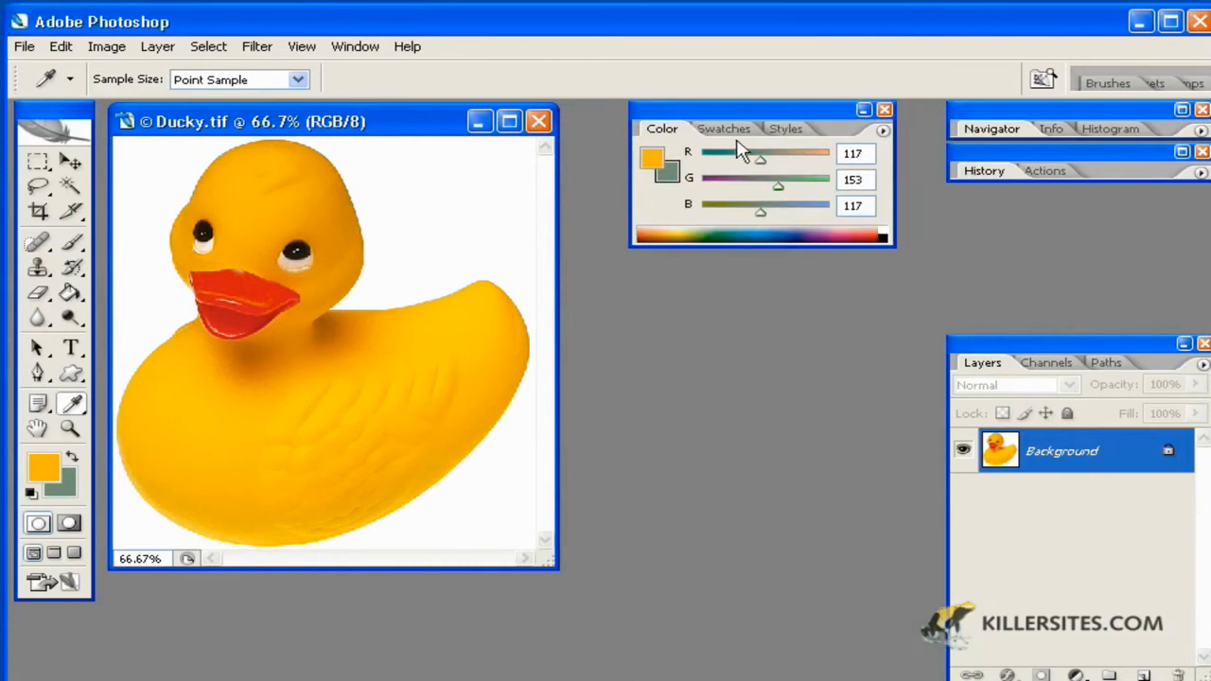
- Show the Swatches and set the foreground to dark green, blue, dark green, then red
{"action": "left_click", "coordinate": [723, 129]}
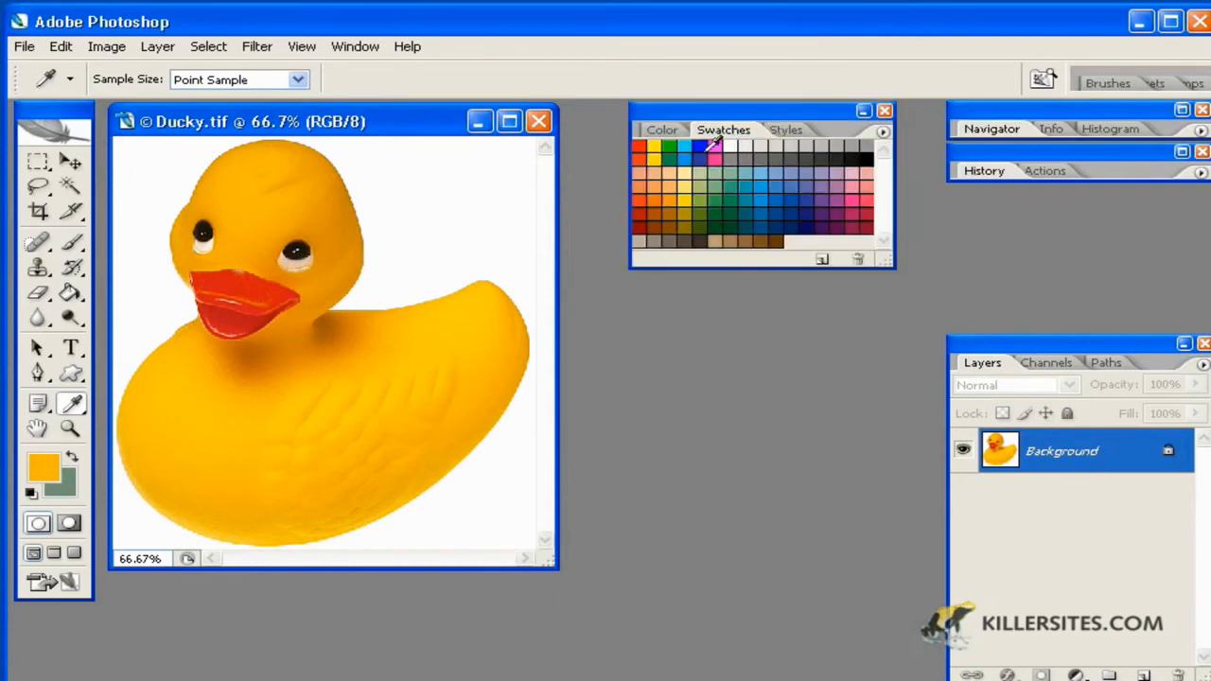
{"action": "mouse_move", "coordinate": [693, 168]}
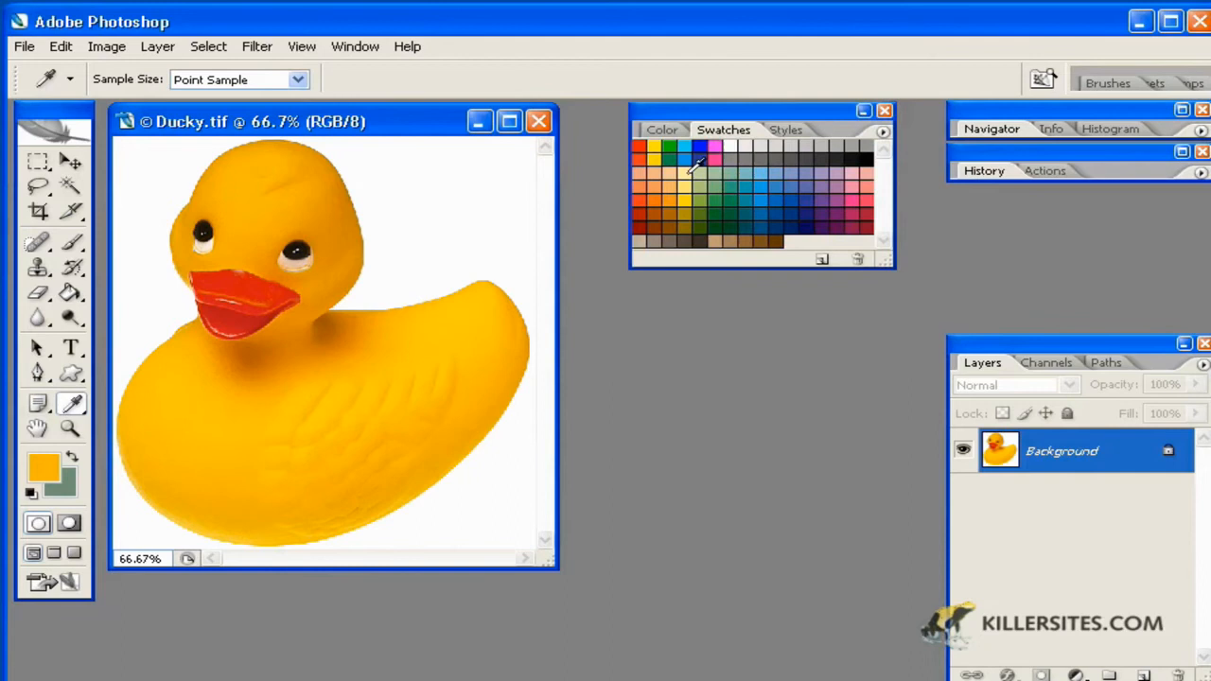
{"action": "left_click", "coordinate": [726, 201]}
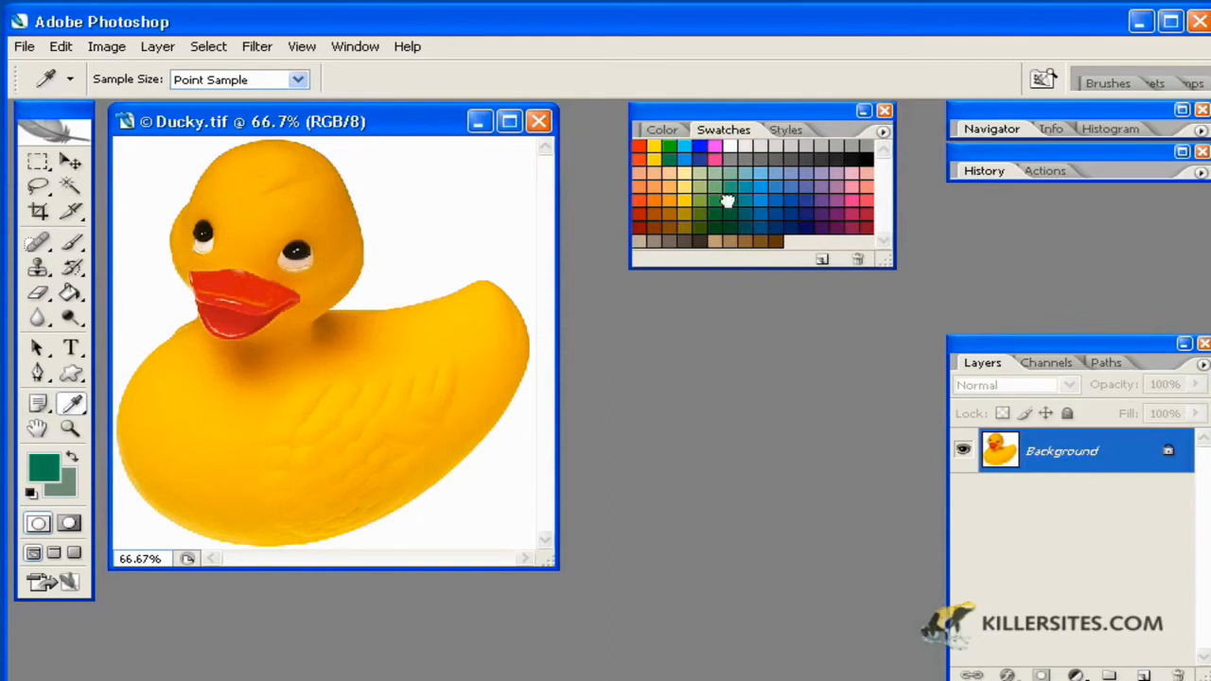
{"action": "left_click", "coordinate": [852, 223]}
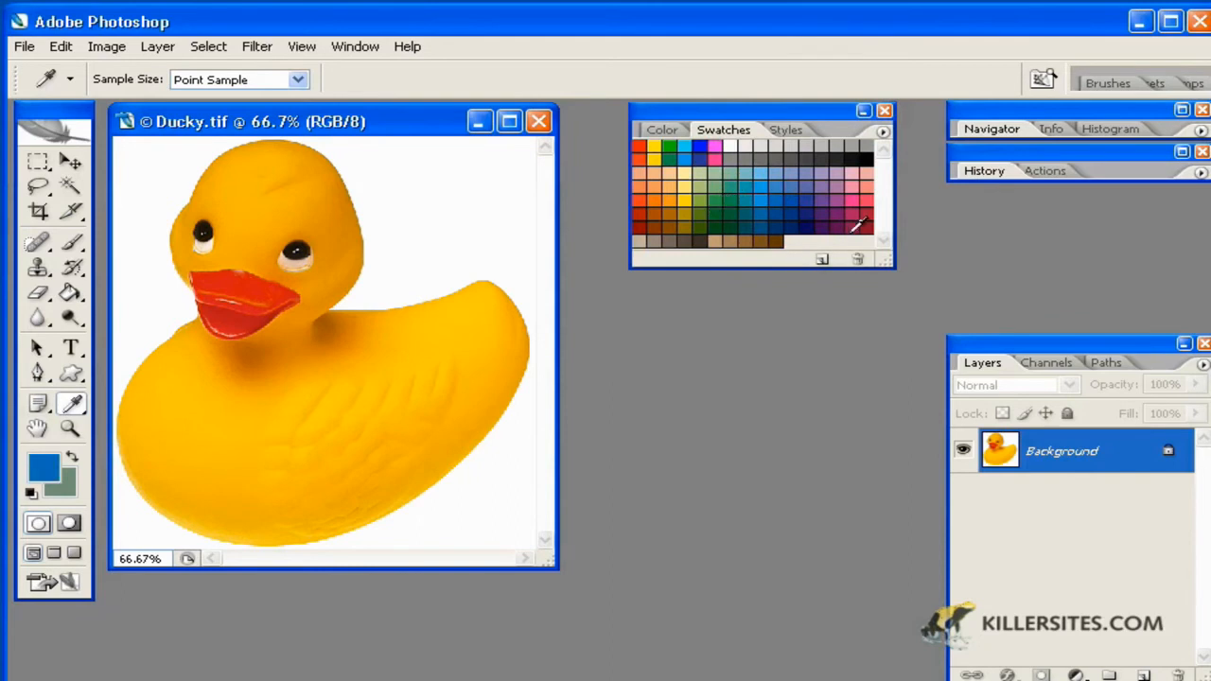
{"action": "left_click", "coordinate": [673, 215]}
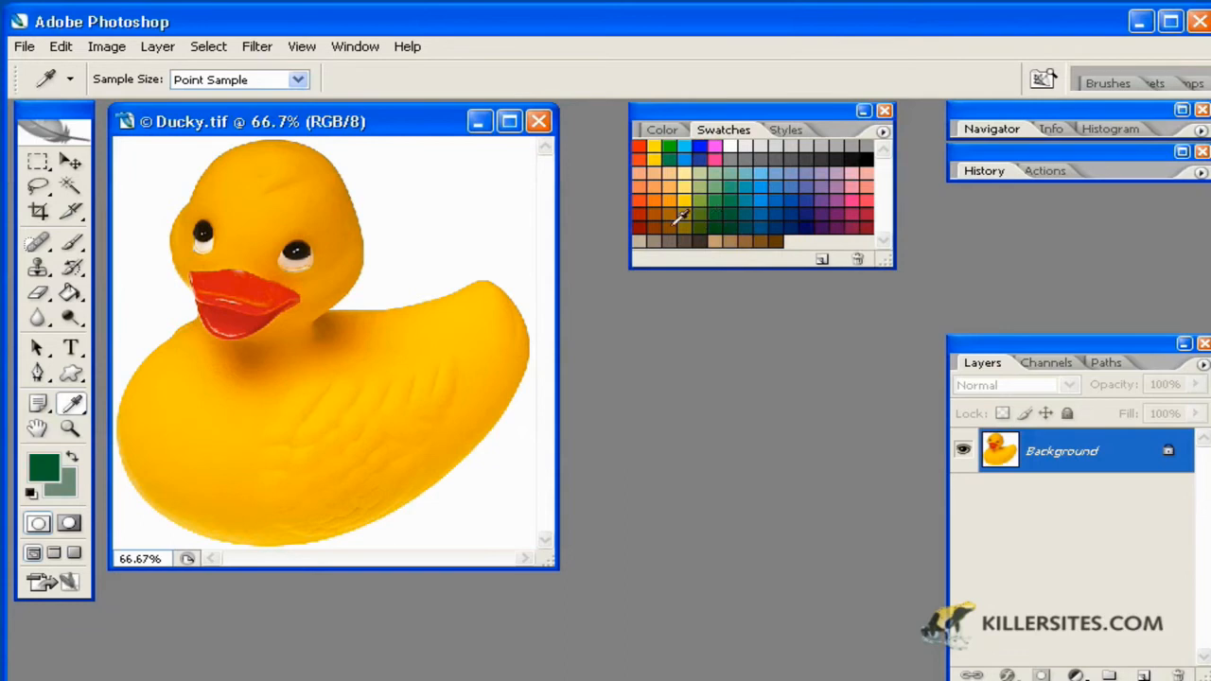
{"action": "mouse_move", "coordinate": [91, 352]}
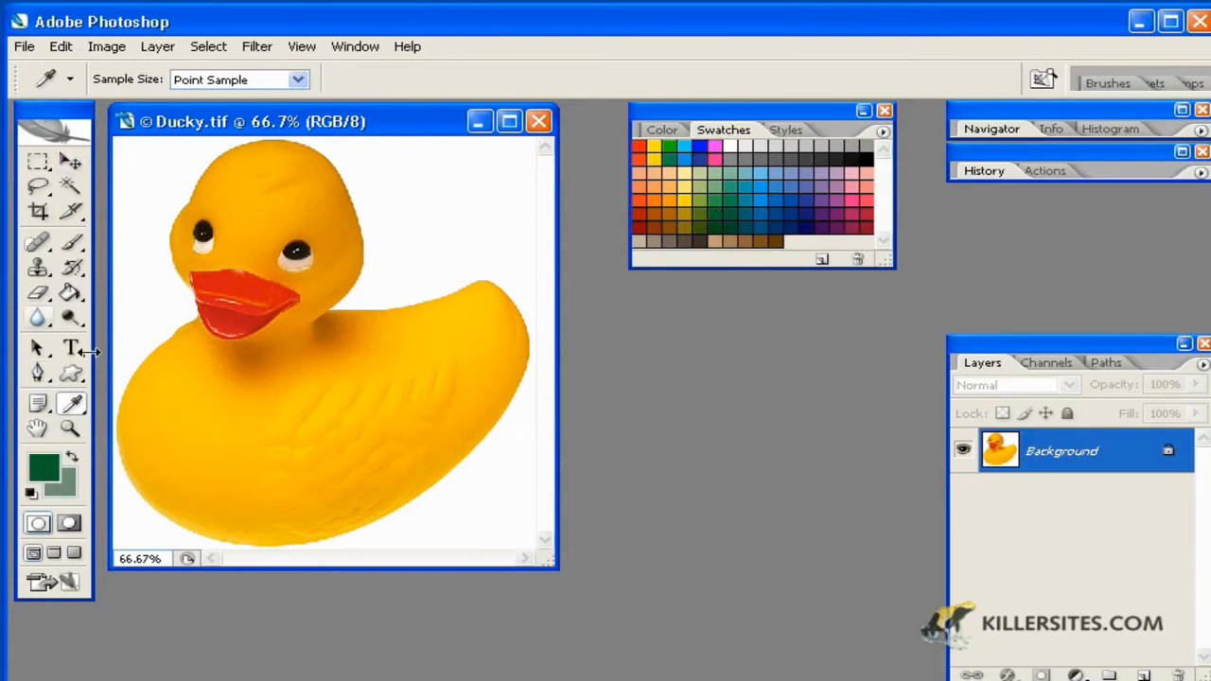
{"action": "mouse_move", "coordinate": [711, 227]}
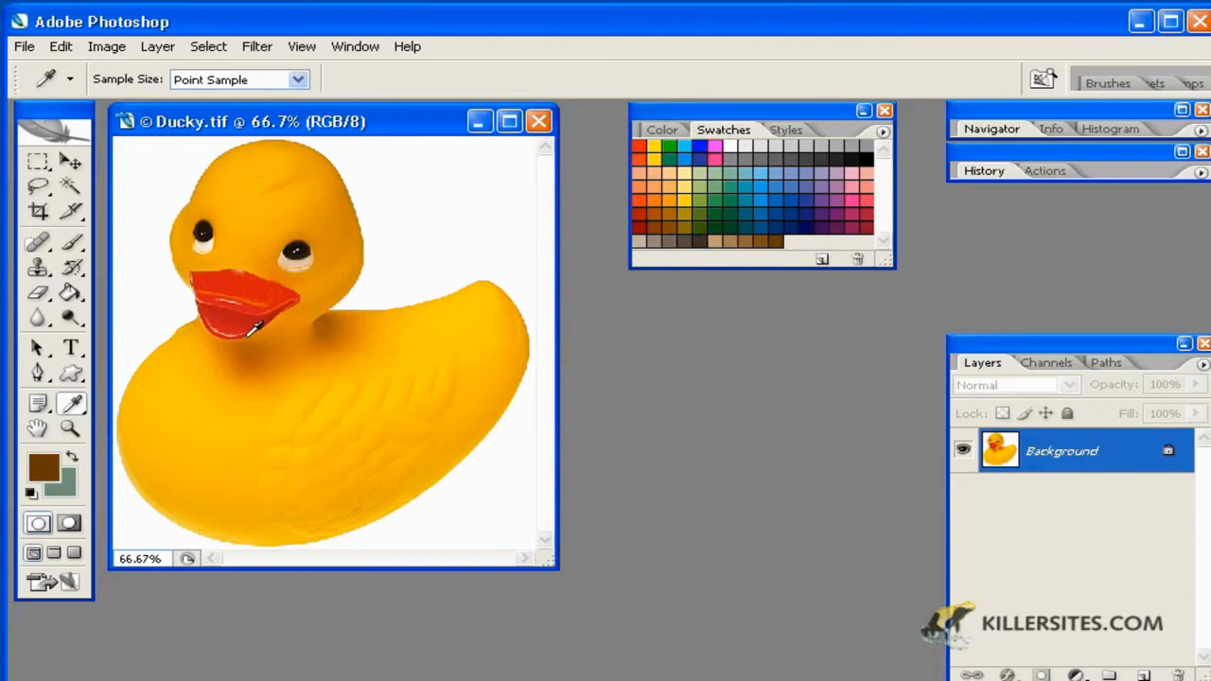
{"action": "left_click", "coordinate": [274, 264]}
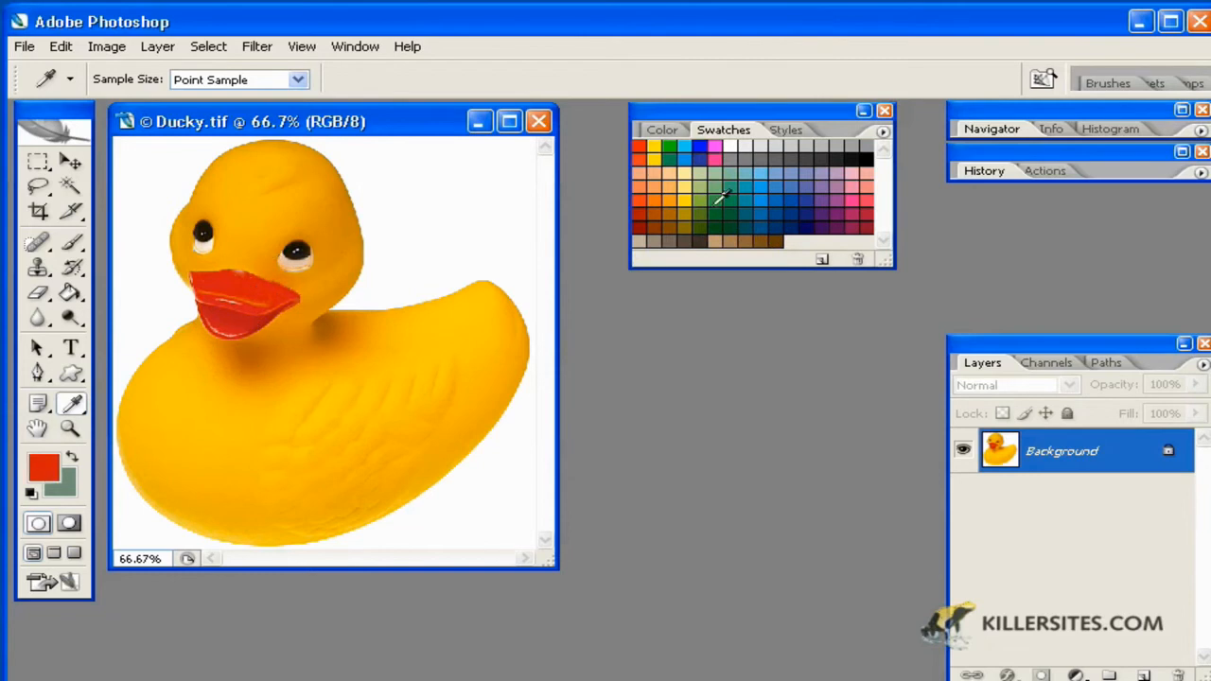
{"action": "mouse_move", "coordinate": [348, 416]}
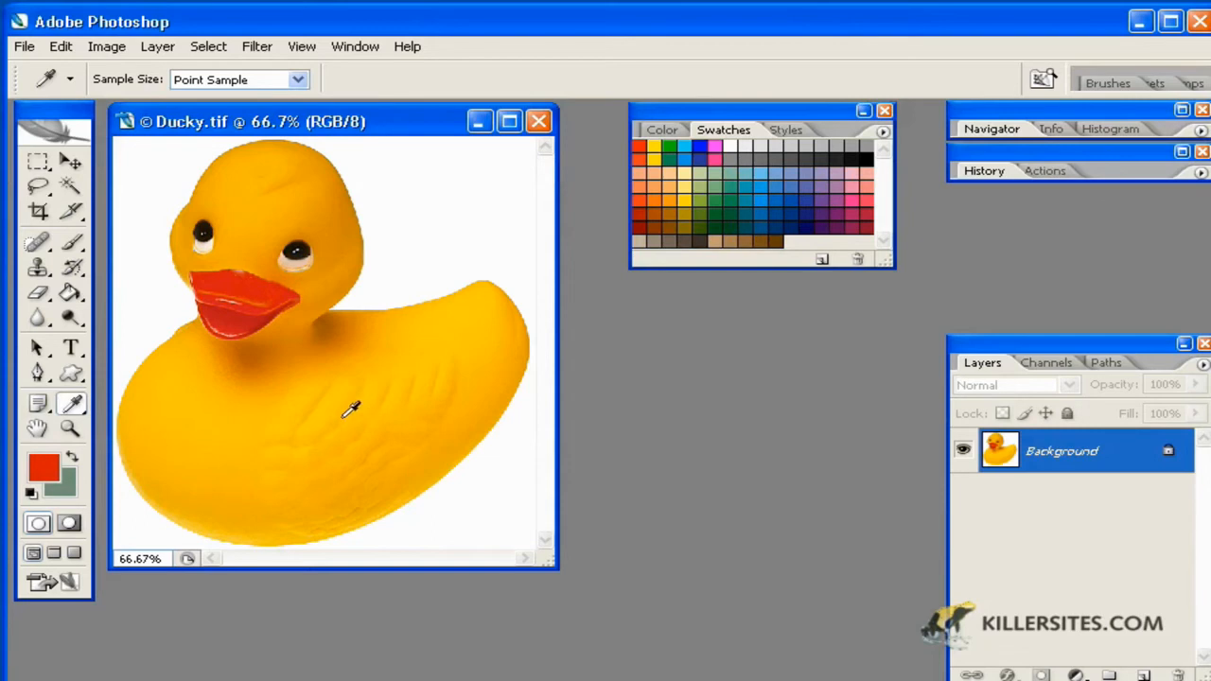
{"action": "mouse_move", "coordinate": [301, 273]}
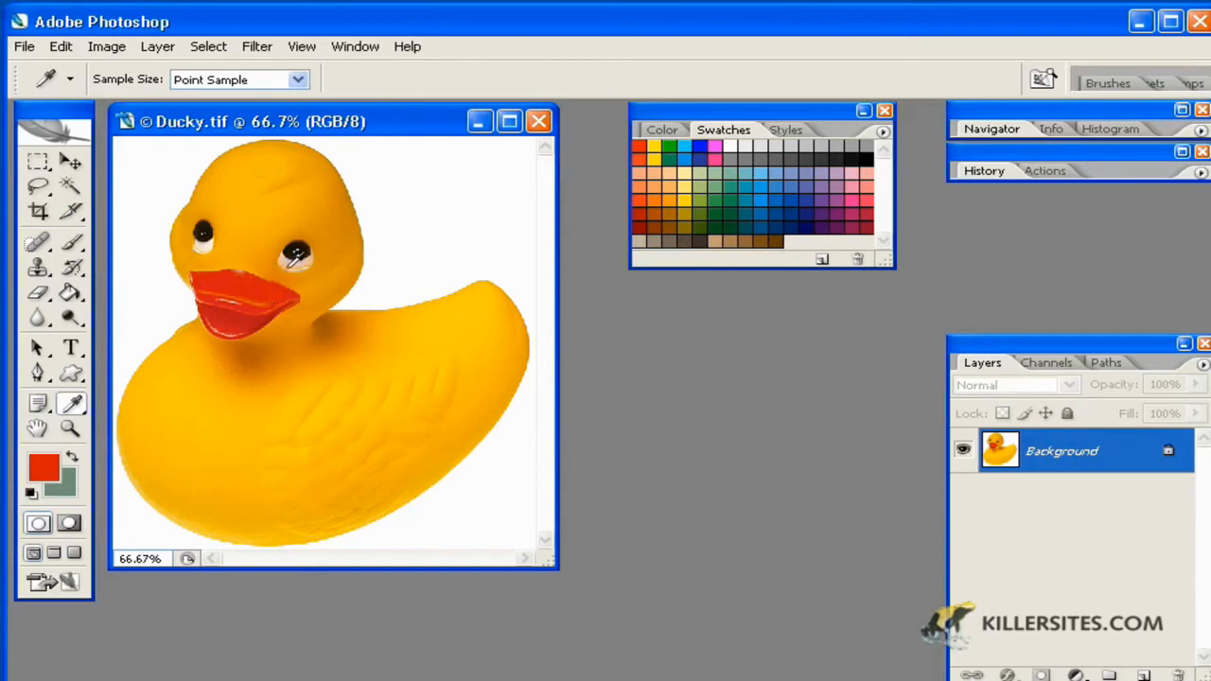
- Save the pale peach foreground colour as a new swatch named 'ducky1'
{"action": "left_click", "coordinate": [782, 193]}
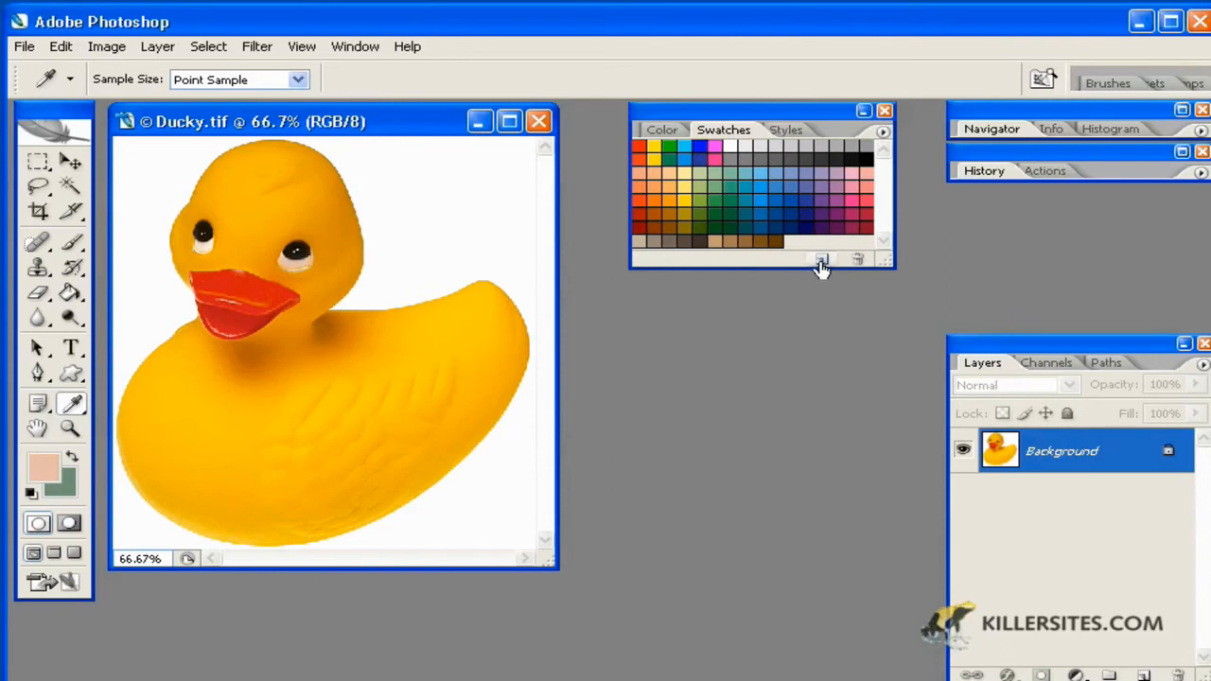
{"action": "mouse_move", "coordinate": [819, 261]}
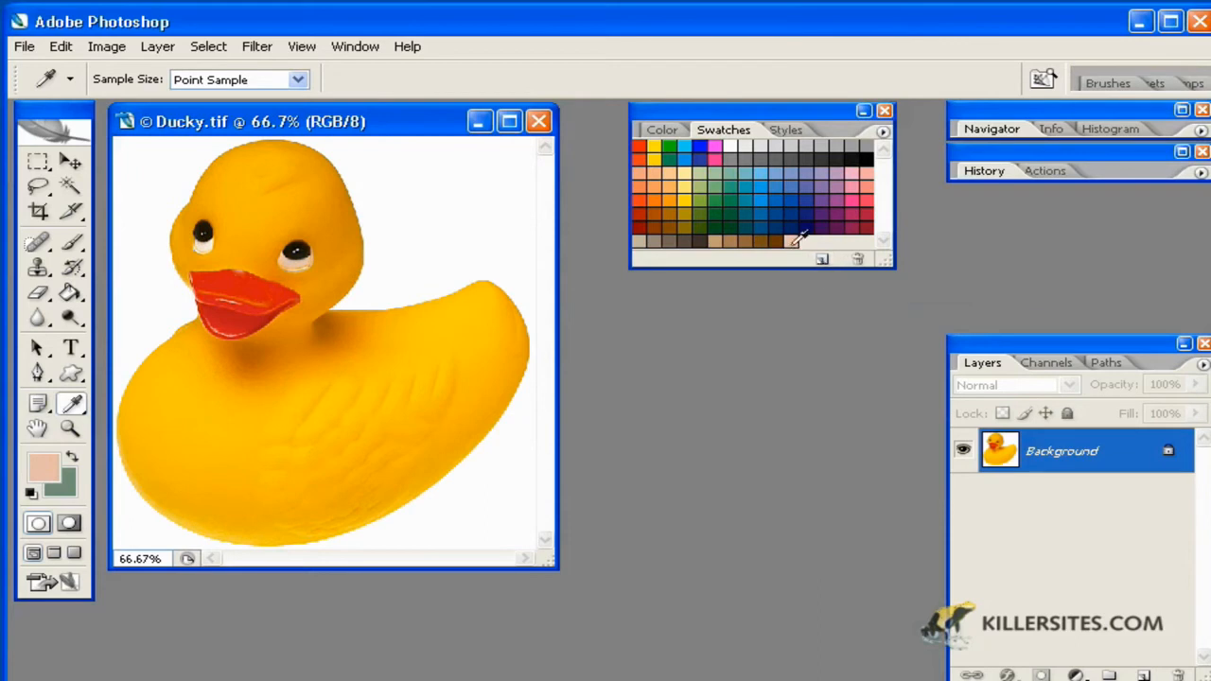
{"action": "mouse_move", "coordinate": [802, 235]}
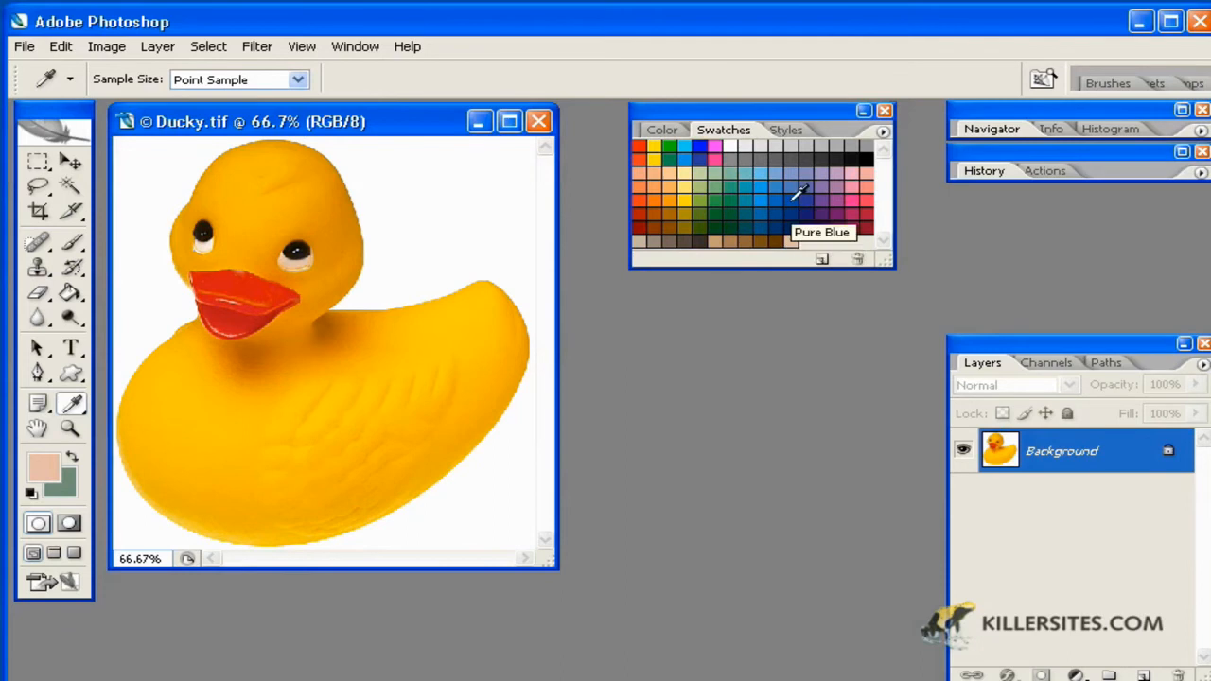
{"action": "mouse_move", "coordinate": [803, 242]}
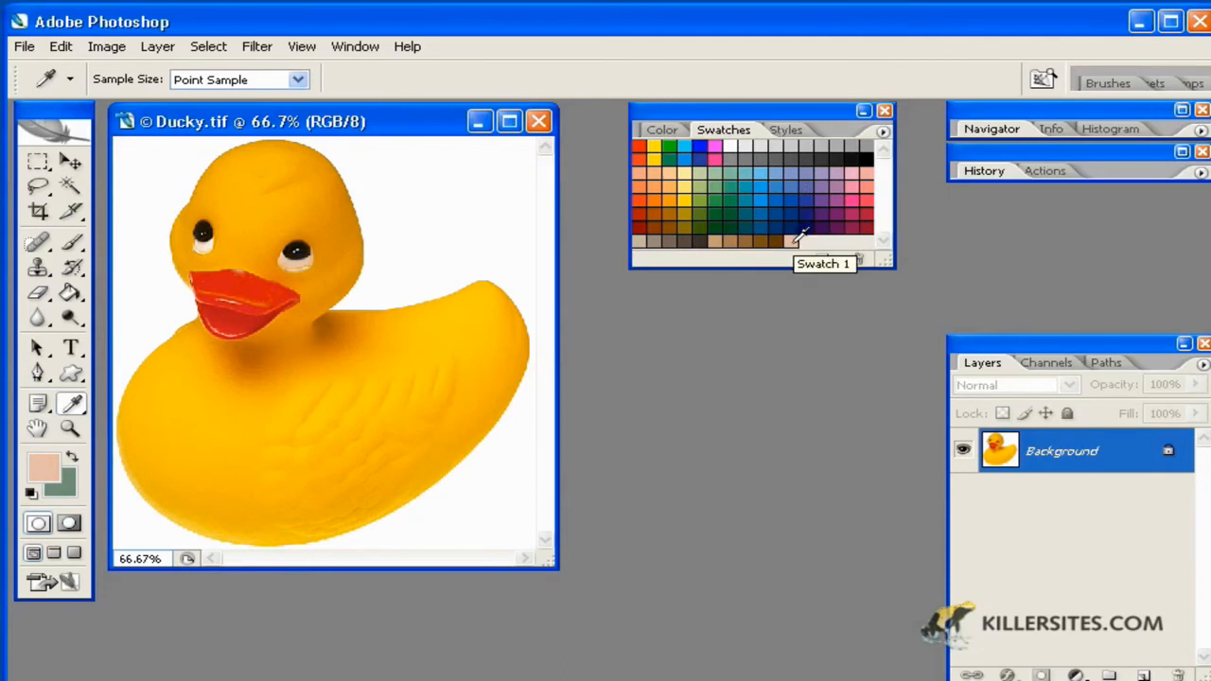
{"action": "left_click", "coordinate": [798, 238]}
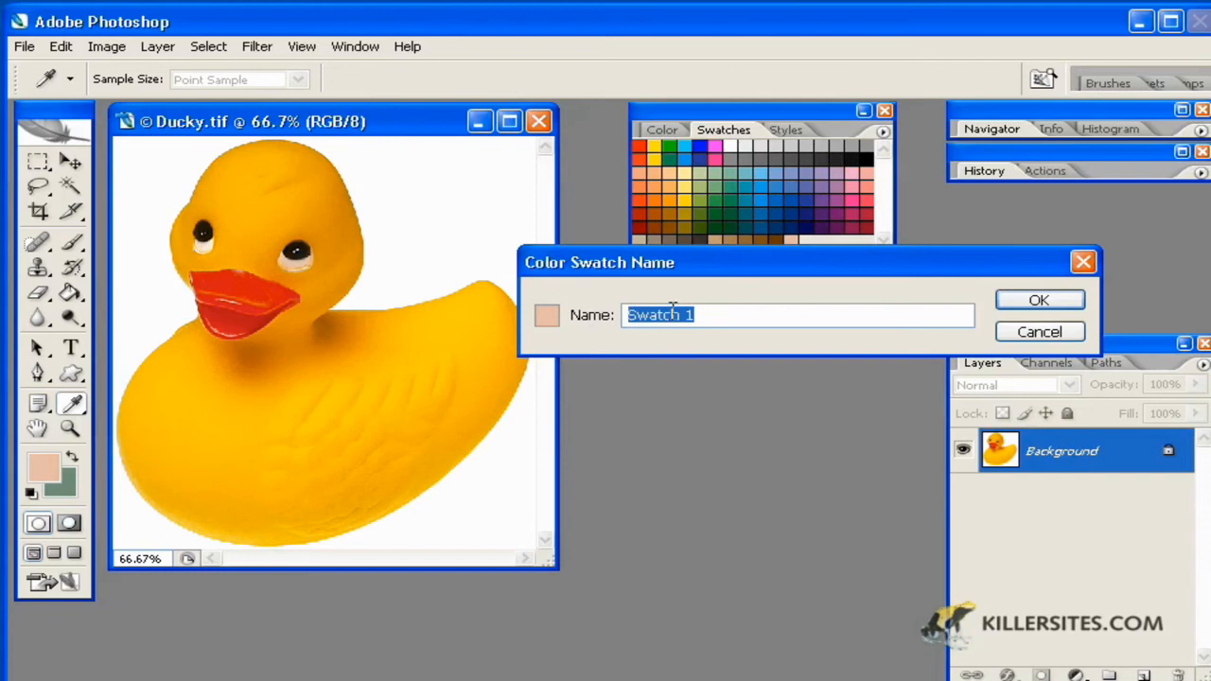
{"action": "type", "text": "ducky1"}
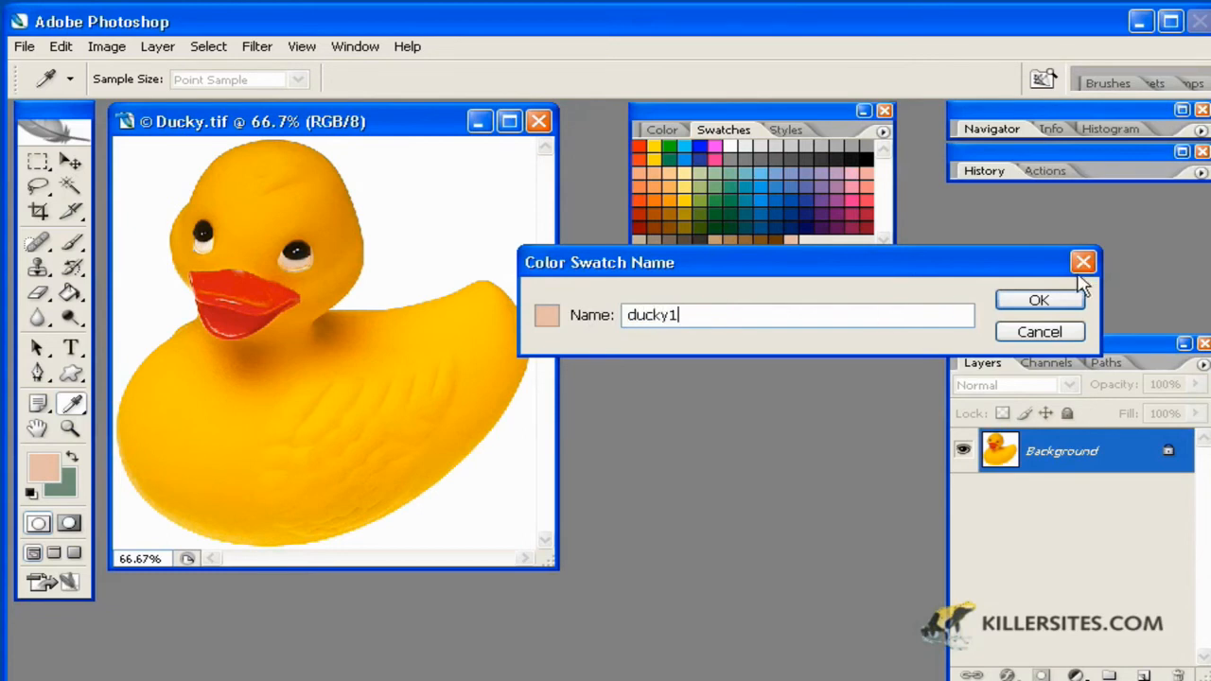
{"action": "left_click", "coordinate": [1037, 301]}
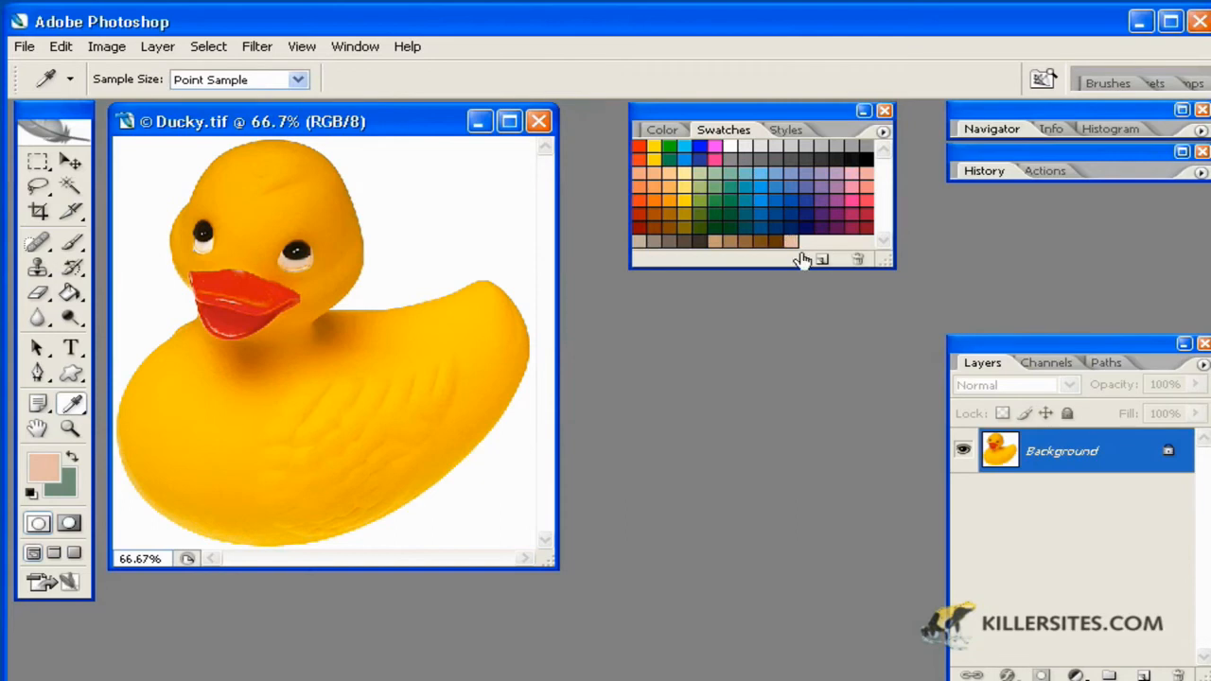
{"action": "mouse_move", "coordinate": [793, 239]}
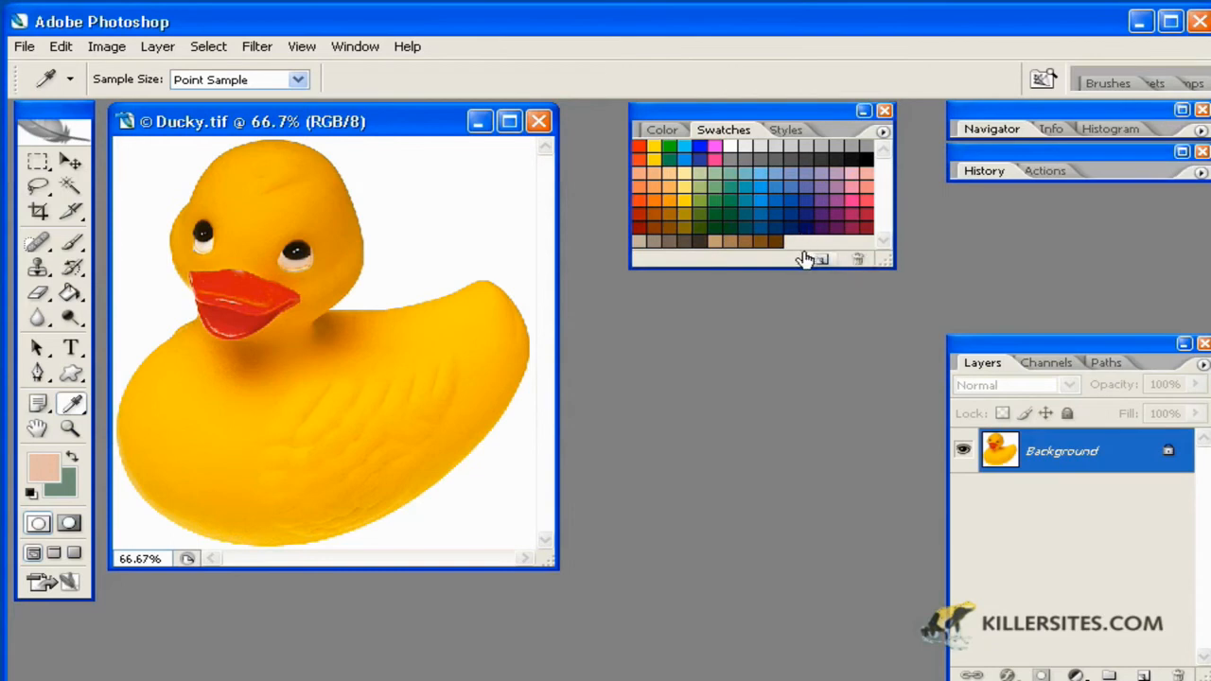
- Show the Swatches palette menu with its Reset, Load, Save, Replace and library entries
{"action": "left_click", "coordinate": [881, 128]}
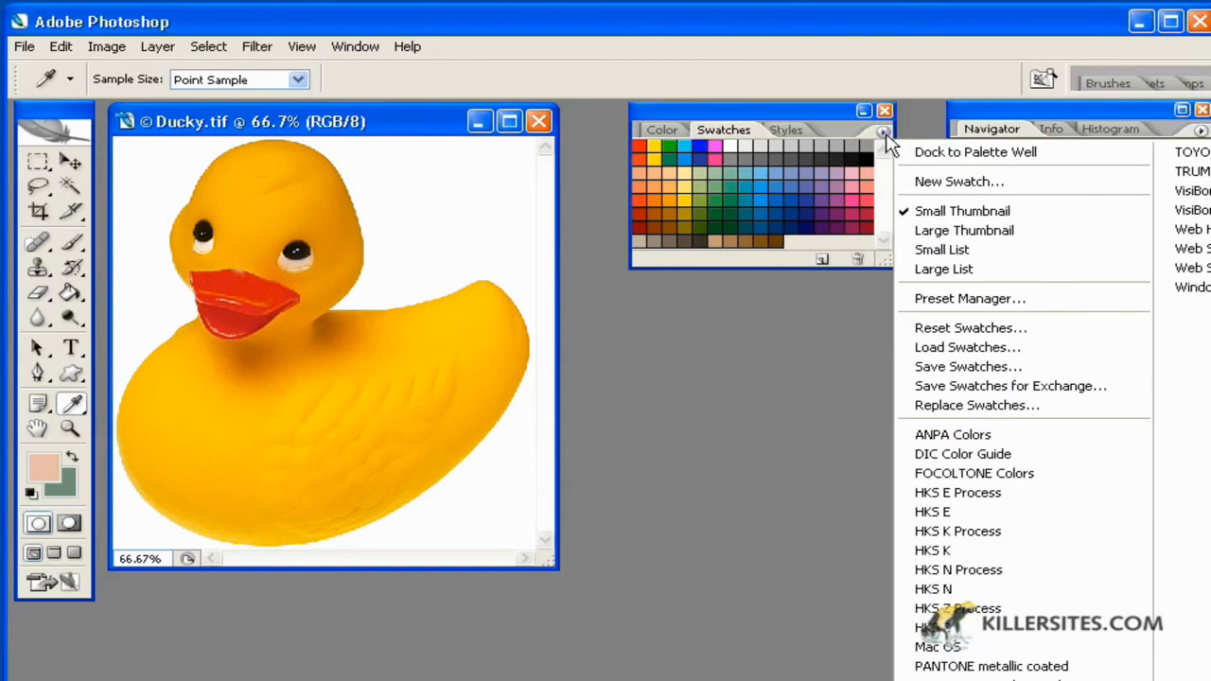
{"action": "mouse_move", "coordinate": [1008, 386]}
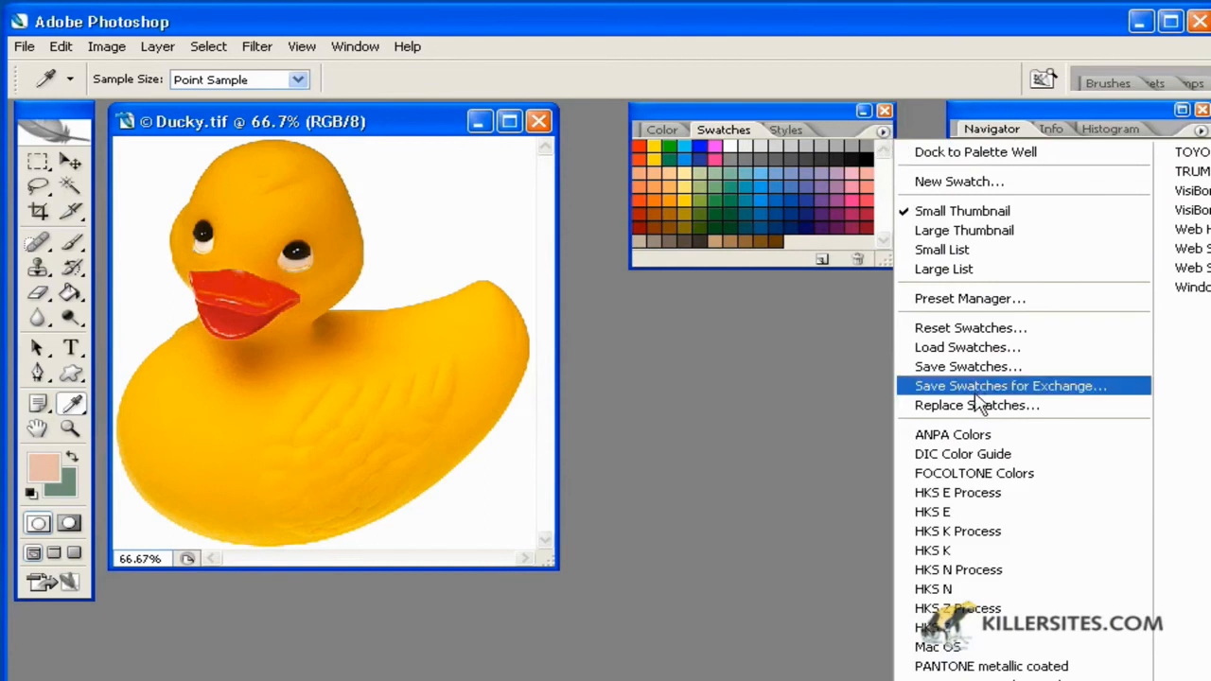
{"action": "mouse_move", "coordinate": [1007, 628]}
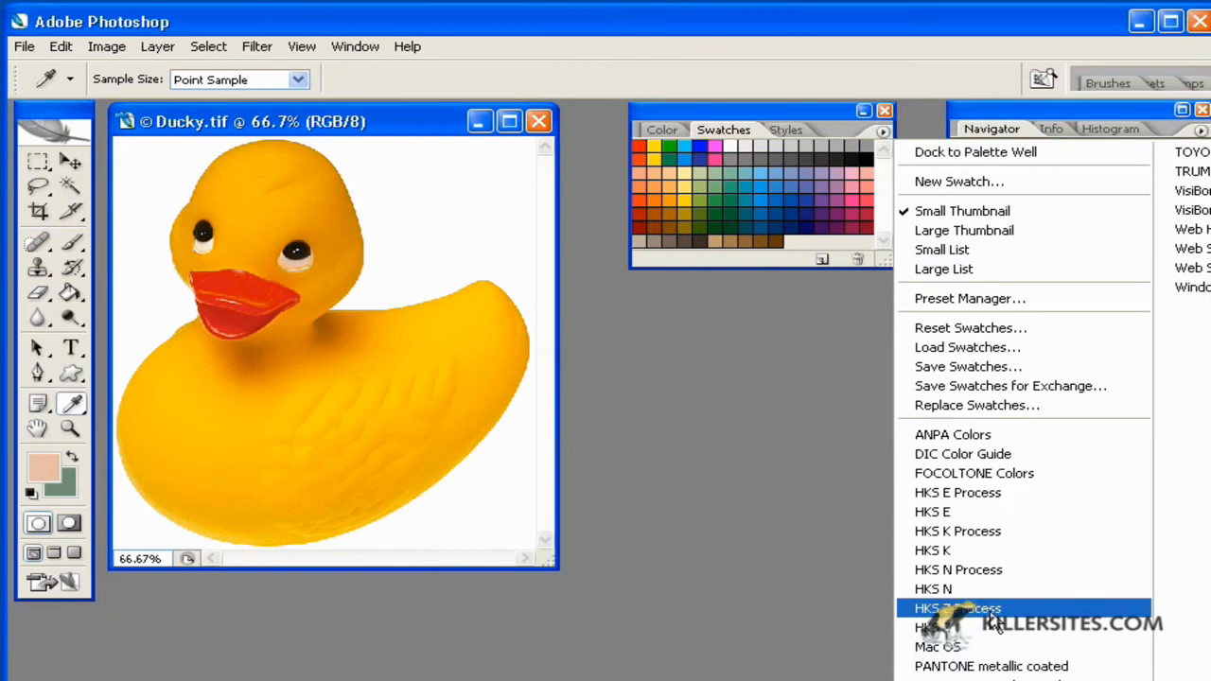
{"action": "mouse_move", "coordinate": [944, 341]}
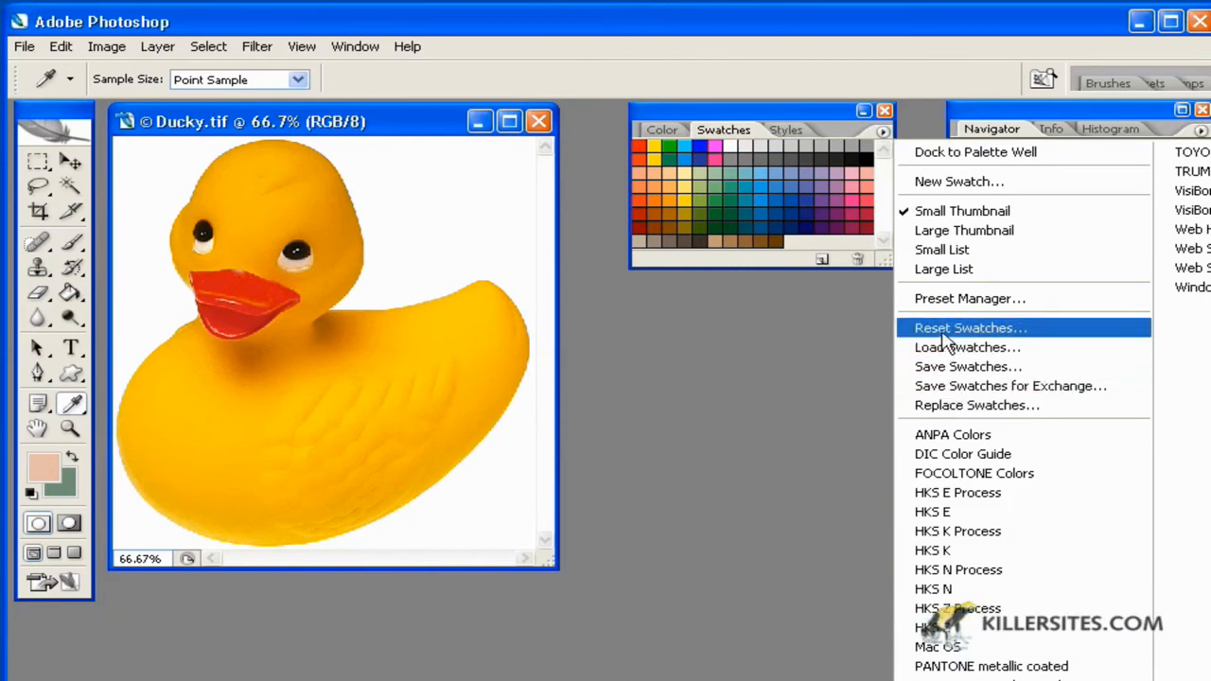
{"action": "mouse_move", "coordinate": [944, 367]}
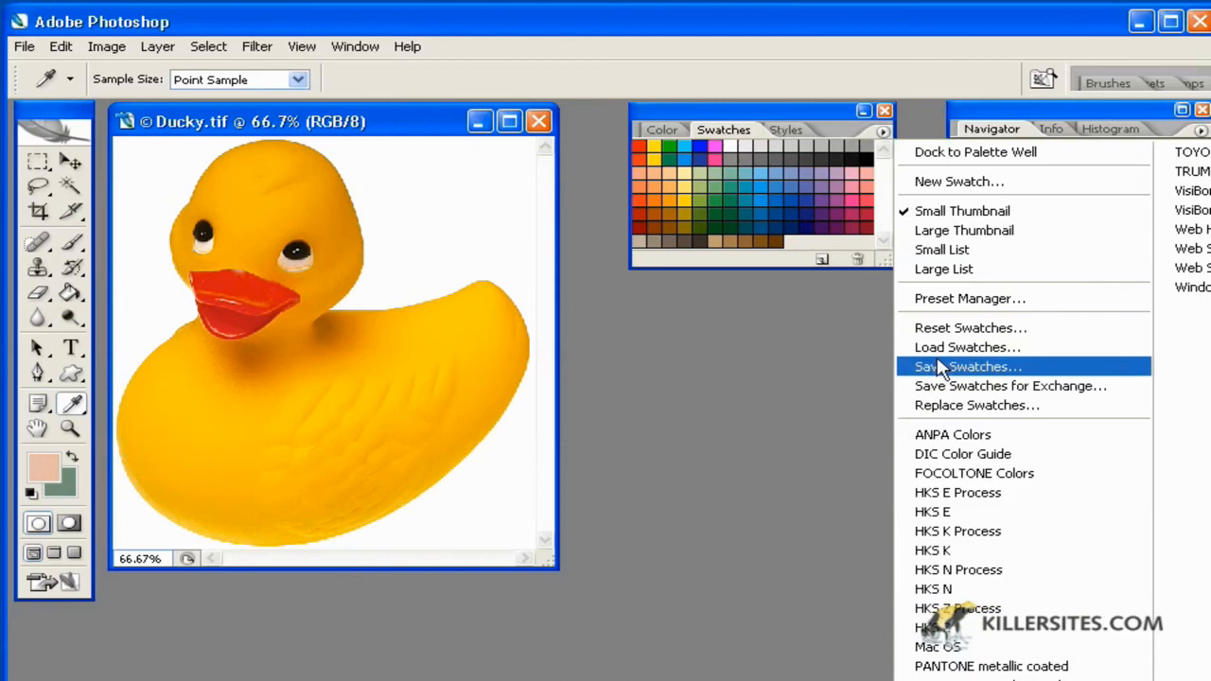
{"action": "mouse_move", "coordinate": [936, 348]}
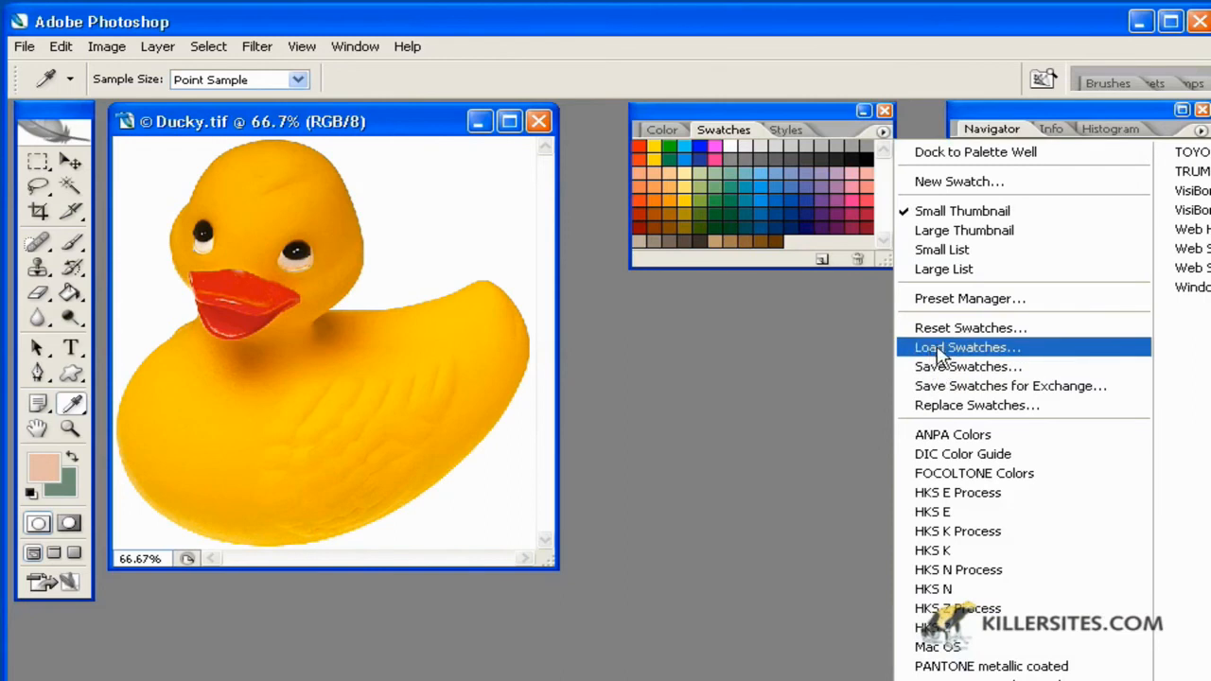
{"action": "mouse_move", "coordinate": [806, 275]}
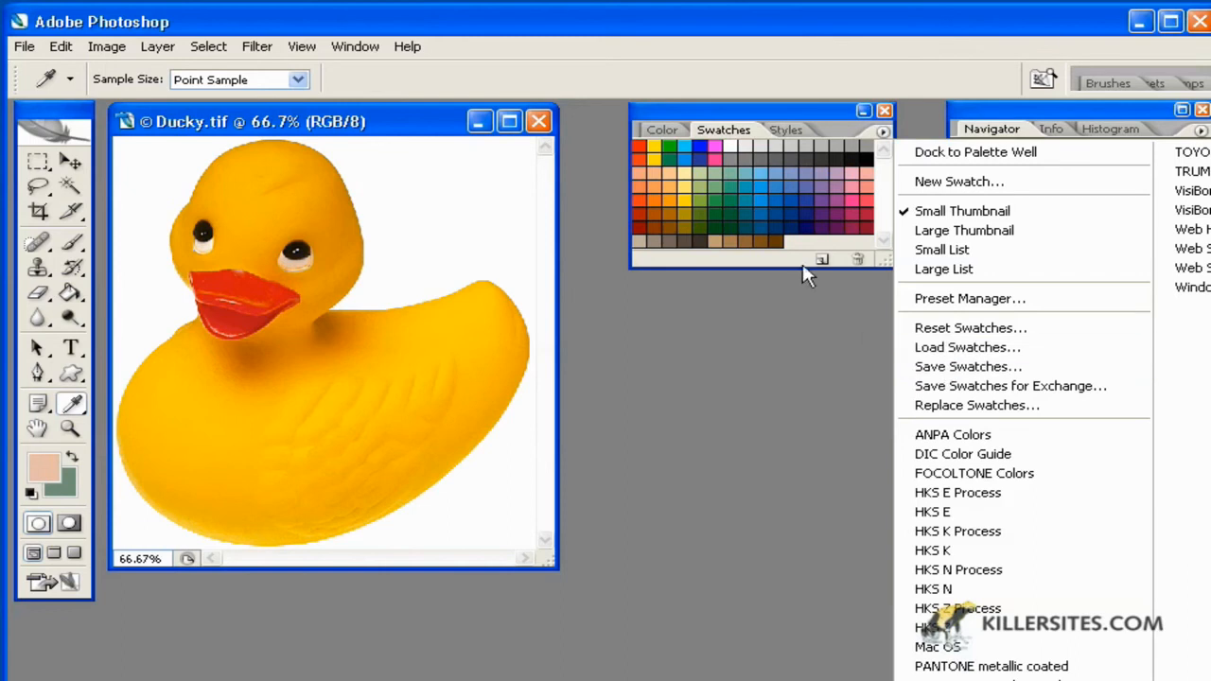
{"action": "mouse_move", "coordinate": [920, 398]}
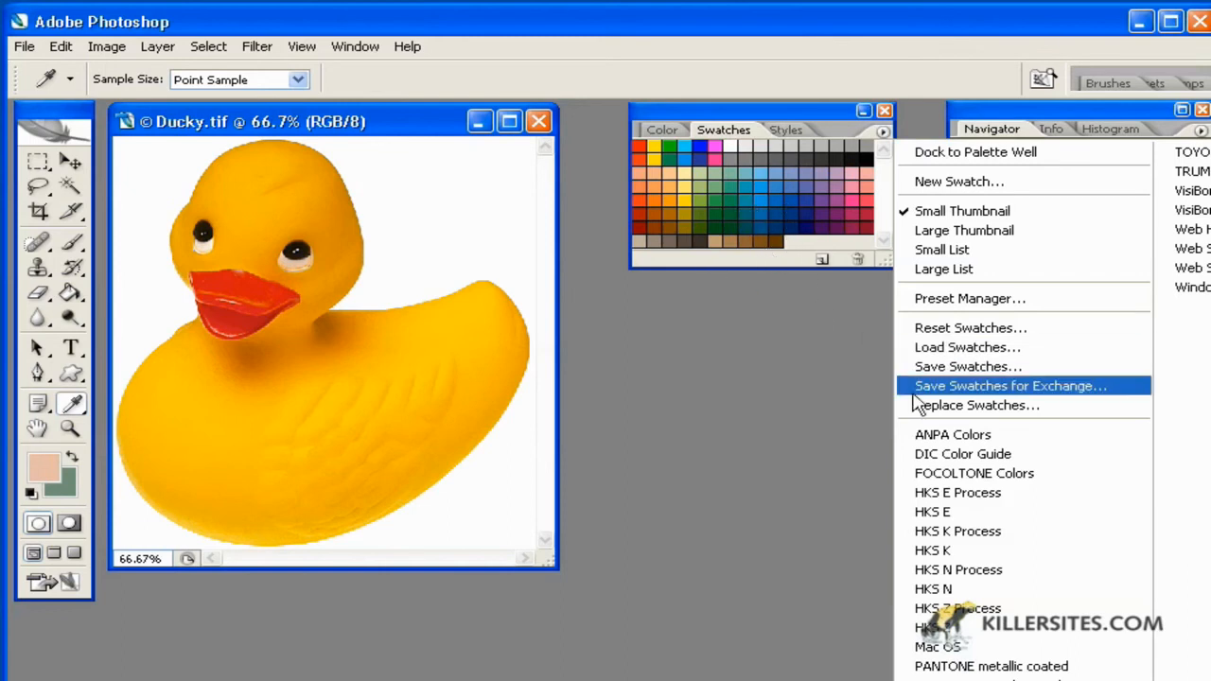
{"action": "mouse_move", "coordinate": [957, 348]}
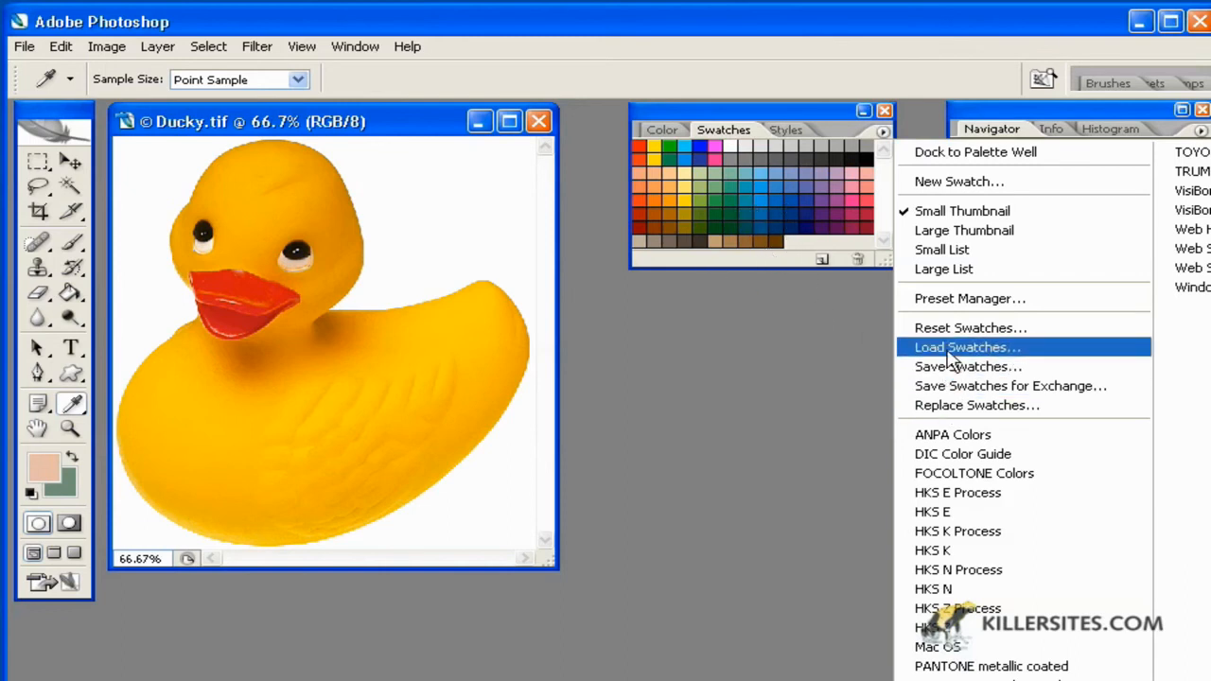
{"action": "mouse_move", "coordinate": [961, 401]}
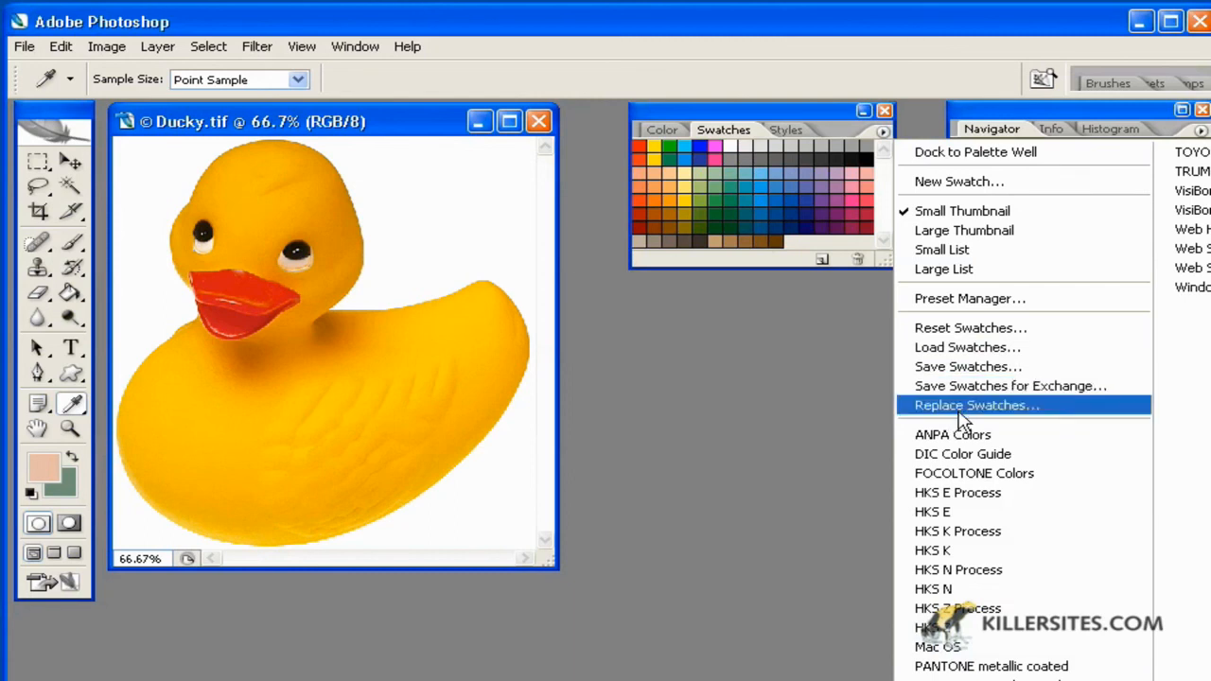
{"action": "mouse_move", "coordinate": [1014, 577]}
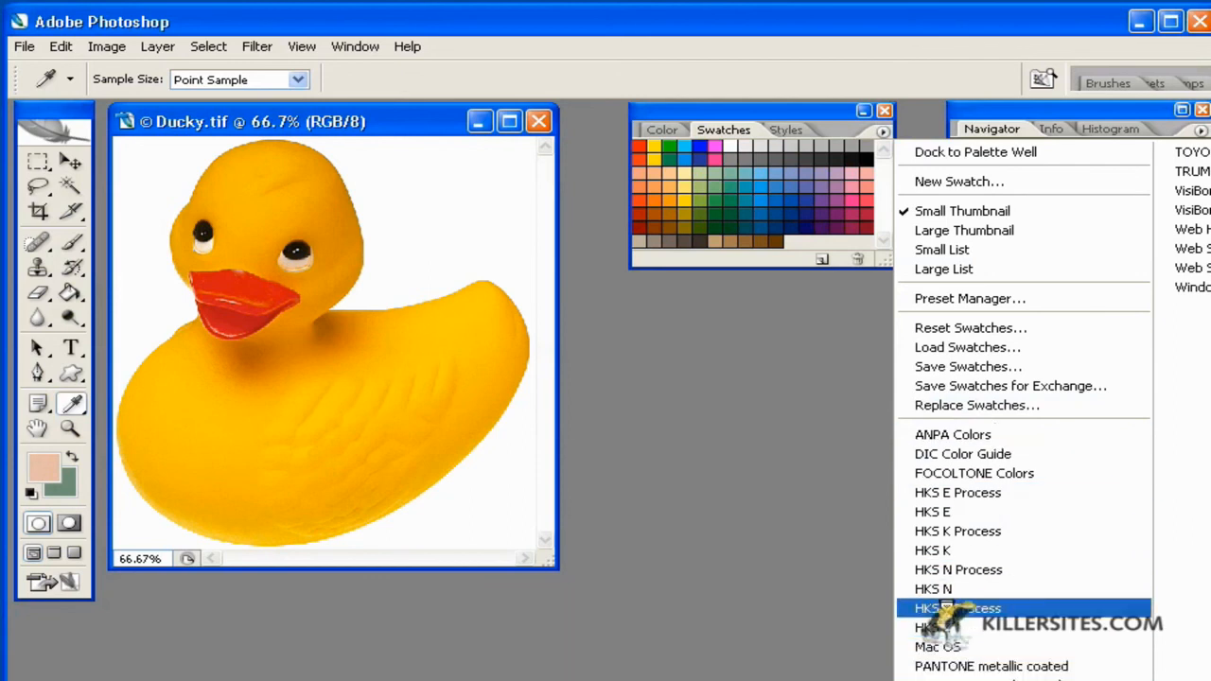
{"action": "mouse_move", "coordinate": [972, 454]}
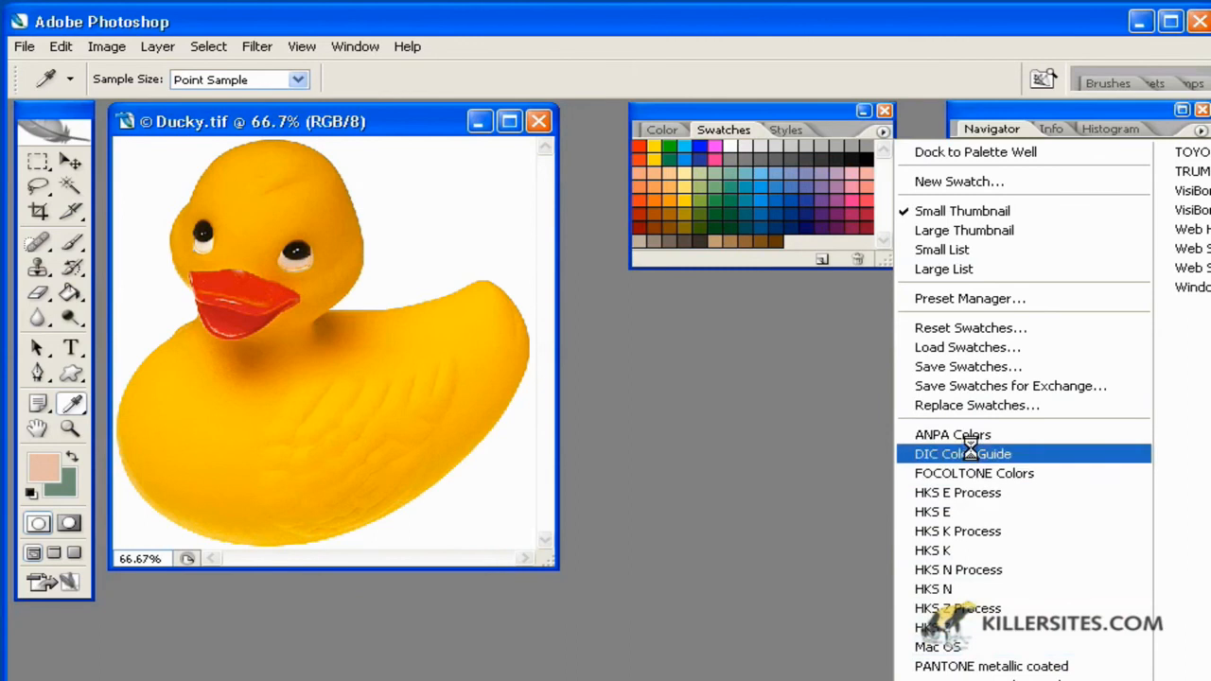
- Append the ANPA Colors library to the swatches and set a pale blue as foreground
{"action": "left_click", "coordinate": [950, 434]}
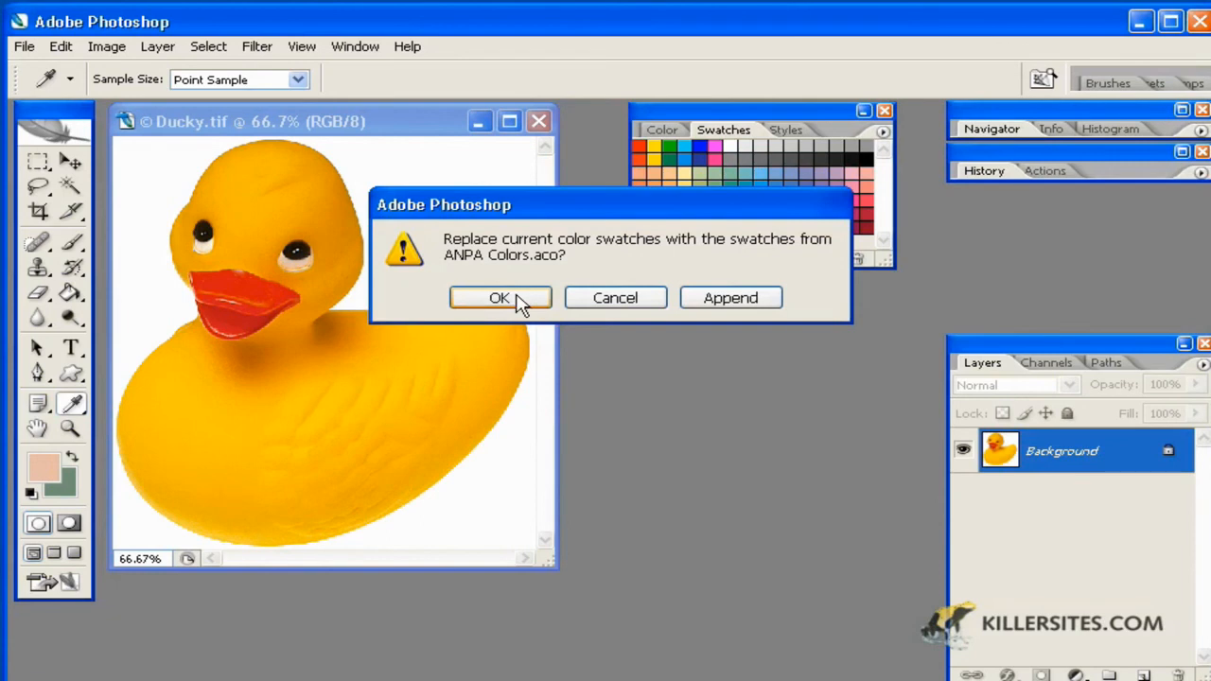
{"action": "mouse_move", "coordinate": [730, 297]}
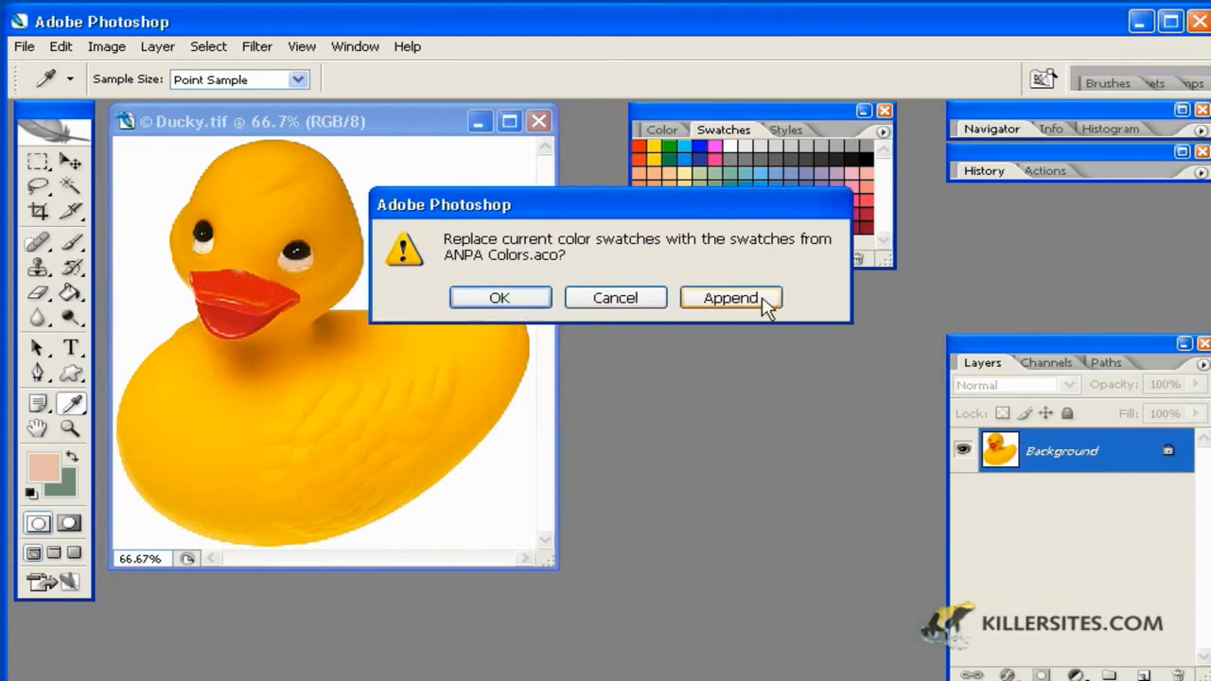
{"action": "left_click", "coordinate": [730, 297]}
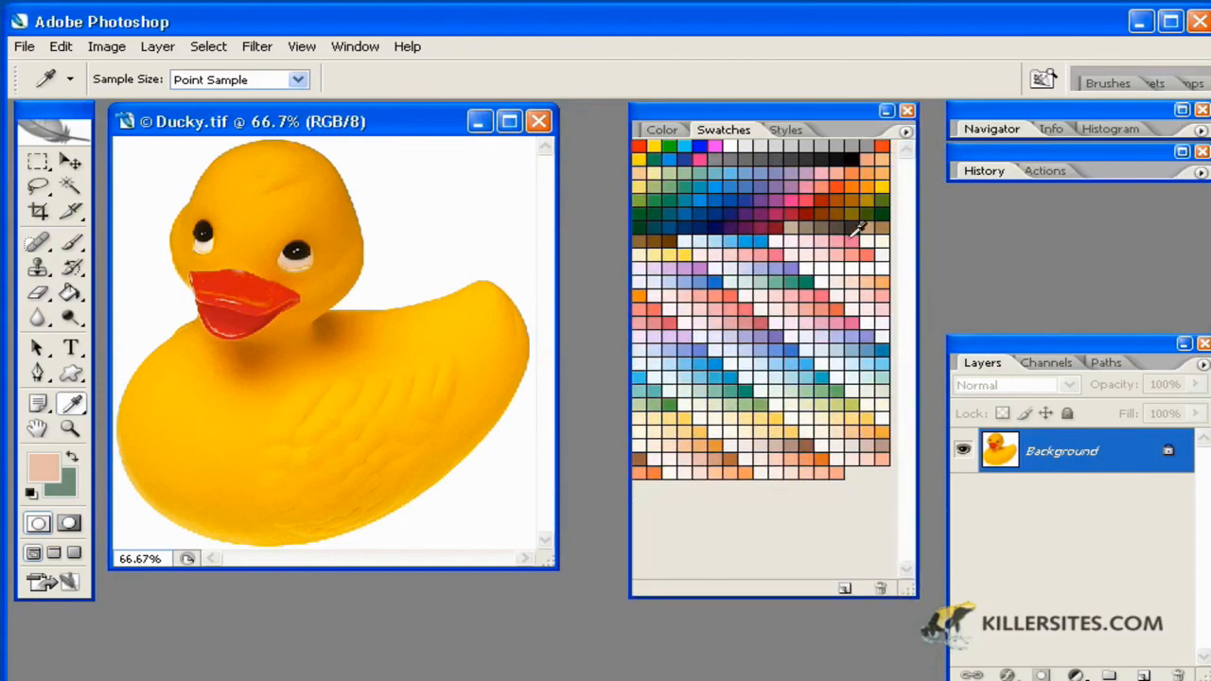
{"action": "left_click", "coordinate": [802, 269]}
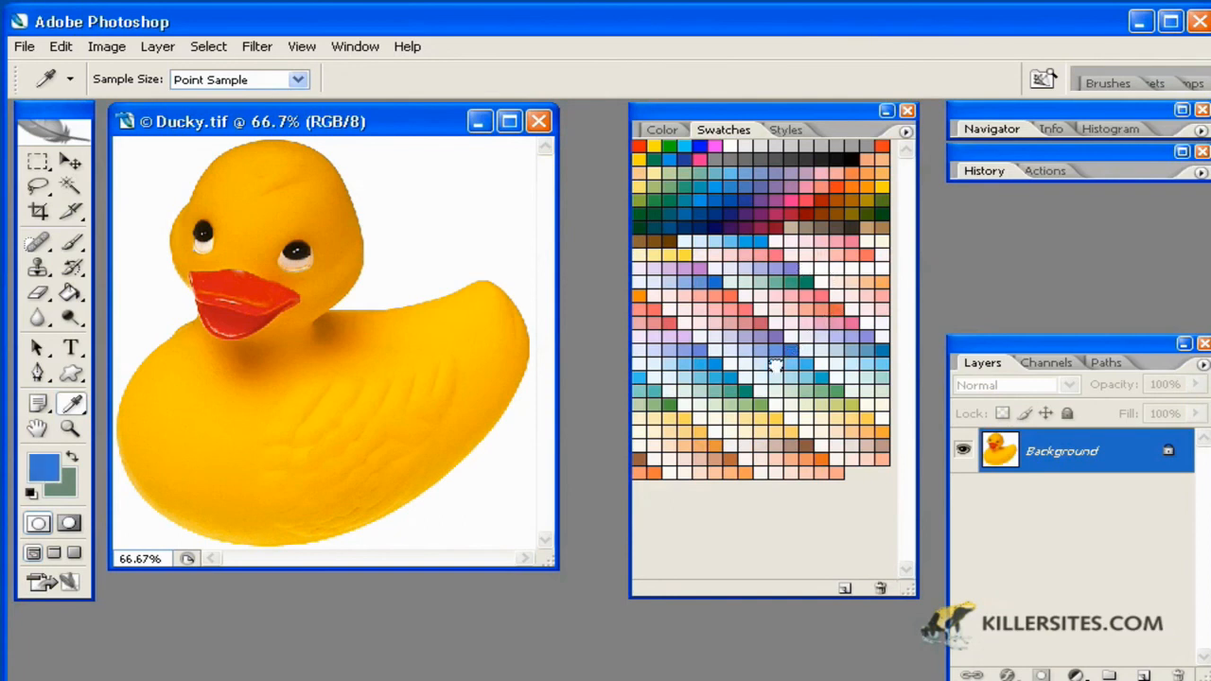
{"action": "left_click", "coordinate": [904, 133]}
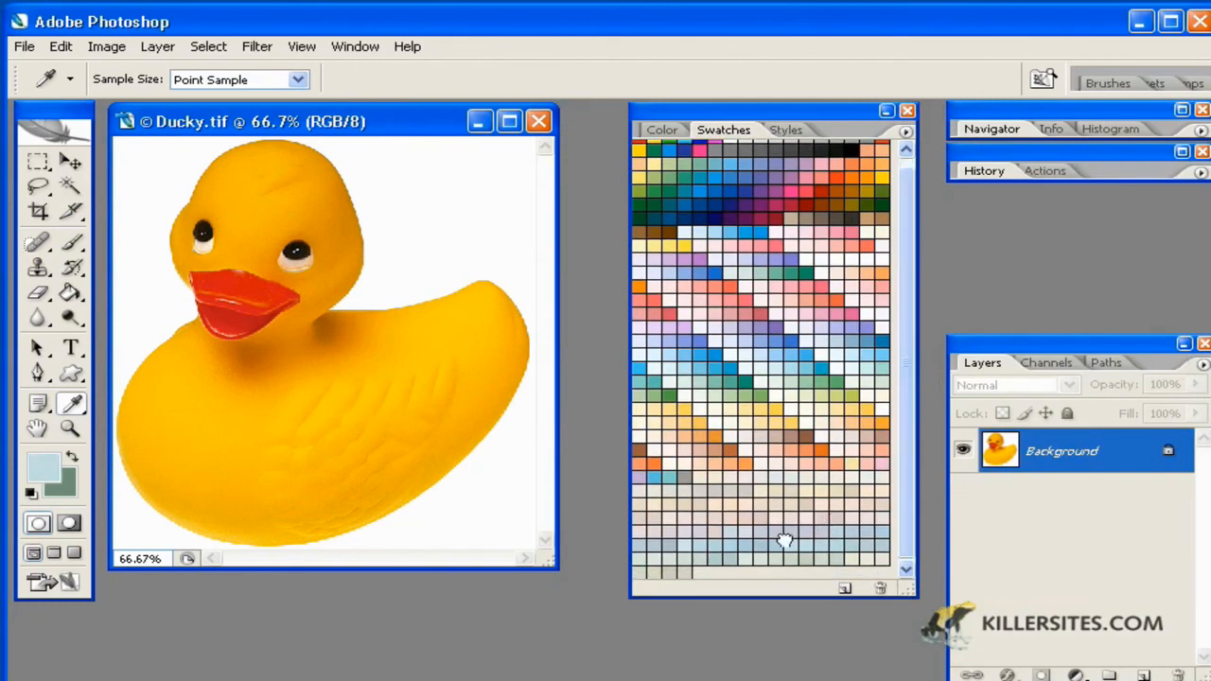
{"action": "mouse_move", "coordinate": [790, 231]}
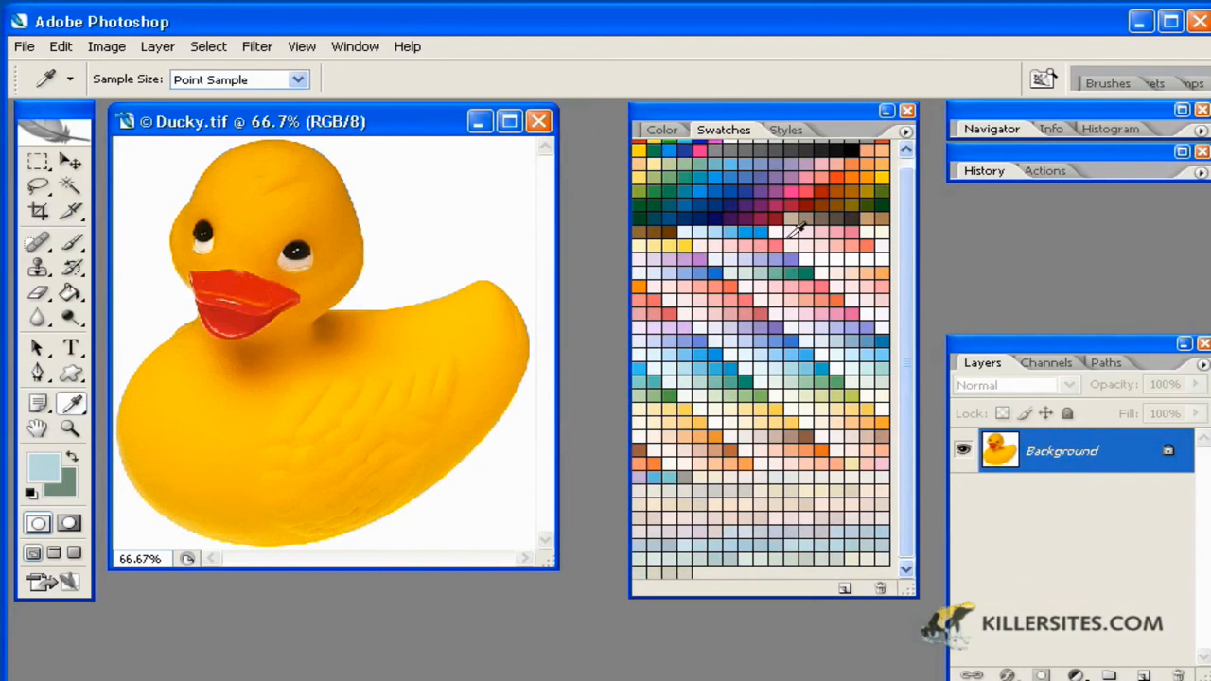
{"action": "scroll", "scroll_direction": "down", "scroll_amount": 3}
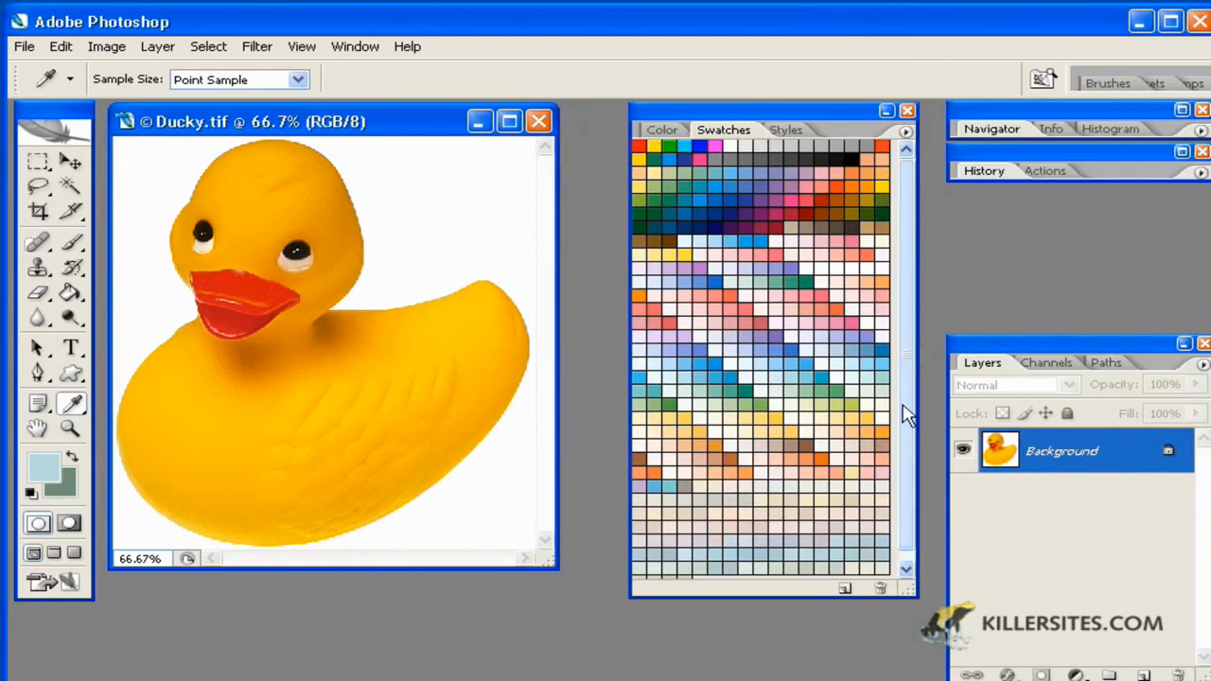
- Reset the swatches to the default set, choosing No to discard the appended colours
{"action": "left_click", "coordinate": [905, 131]}
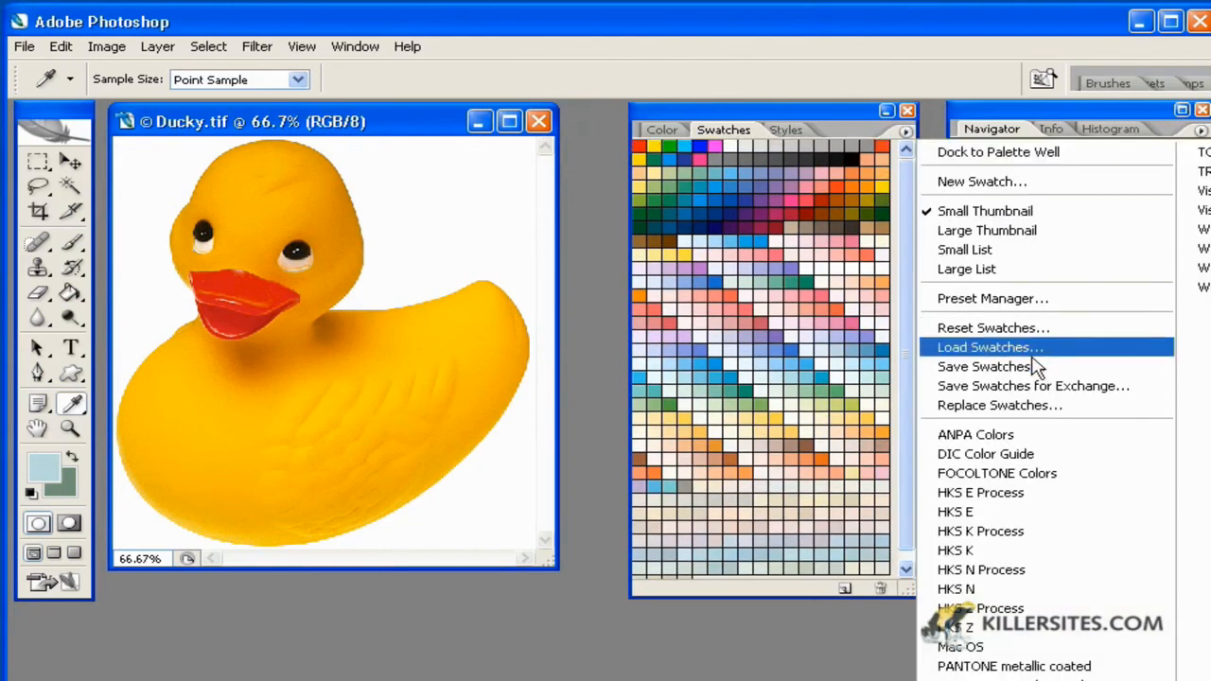
{"action": "left_click", "coordinate": [992, 327]}
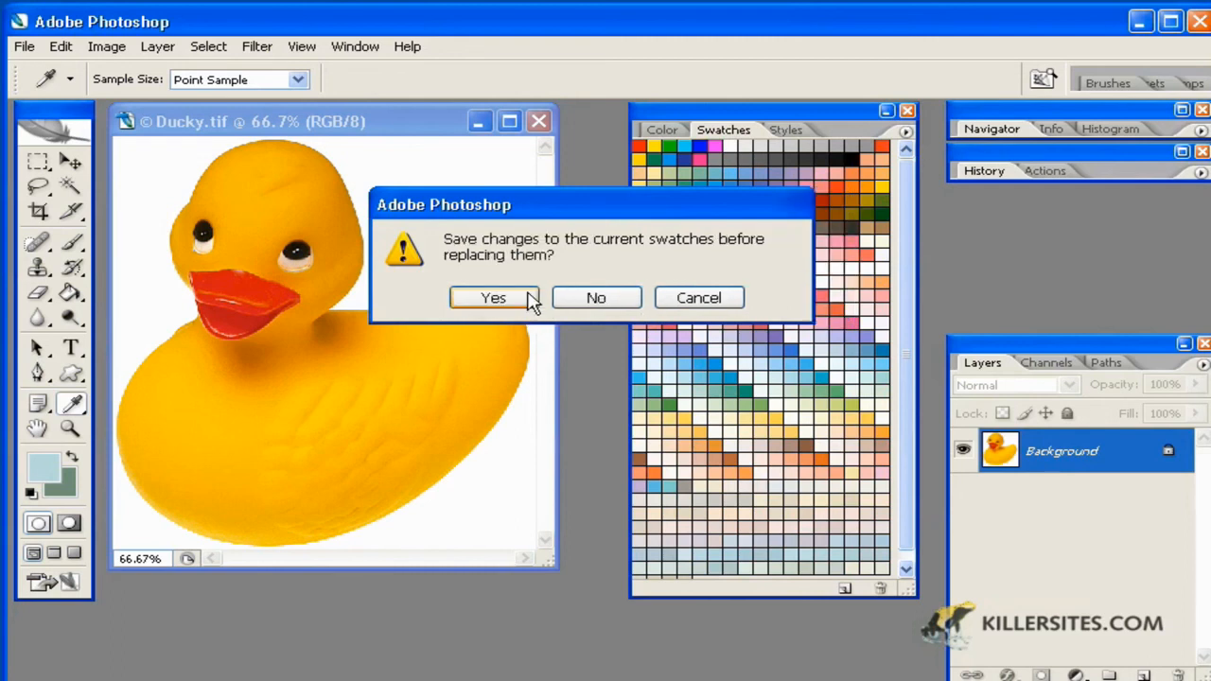
{"action": "mouse_move", "coordinate": [632, 261]}
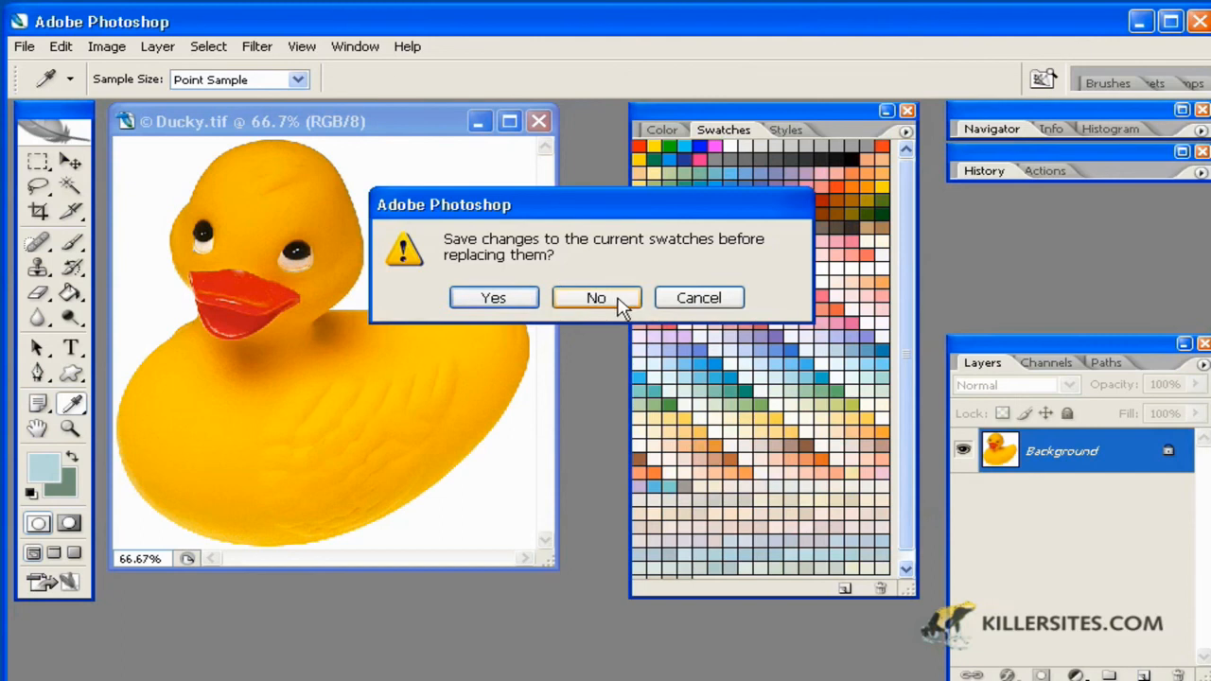
{"action": "left_click", "coordinate": [595, 297]}
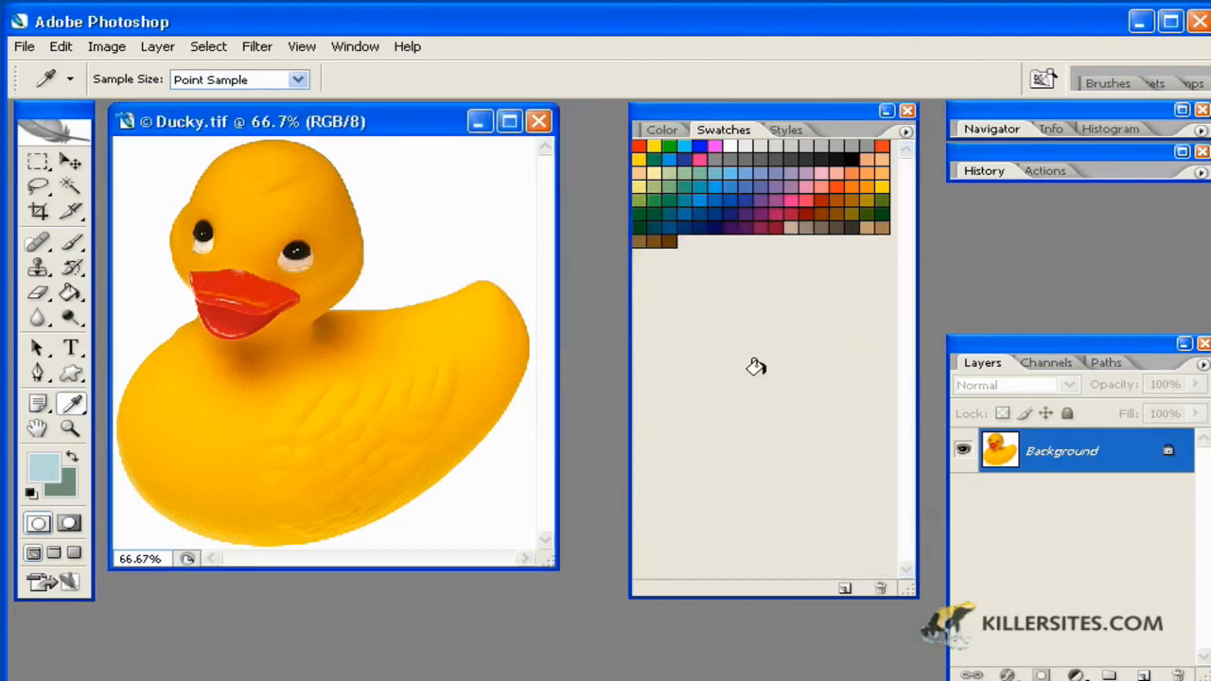